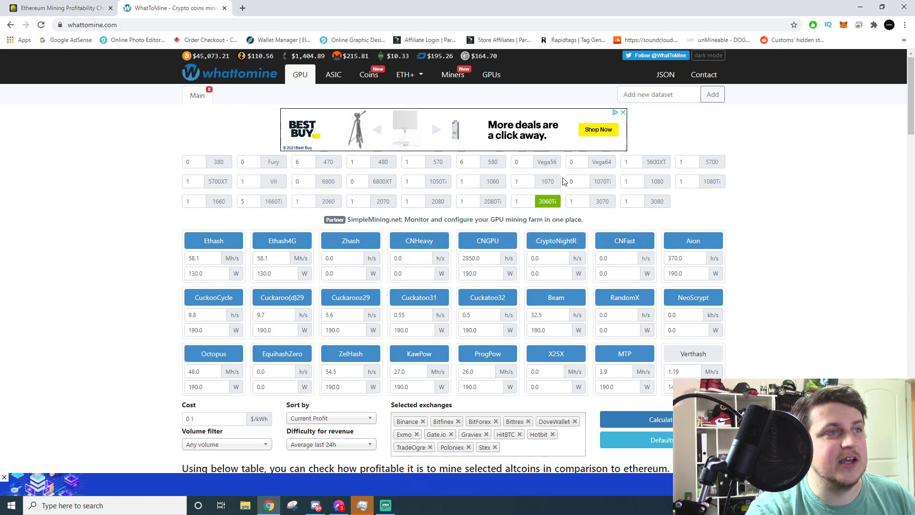
{"action": "mouse_move", "coordinate": [547, 201]}
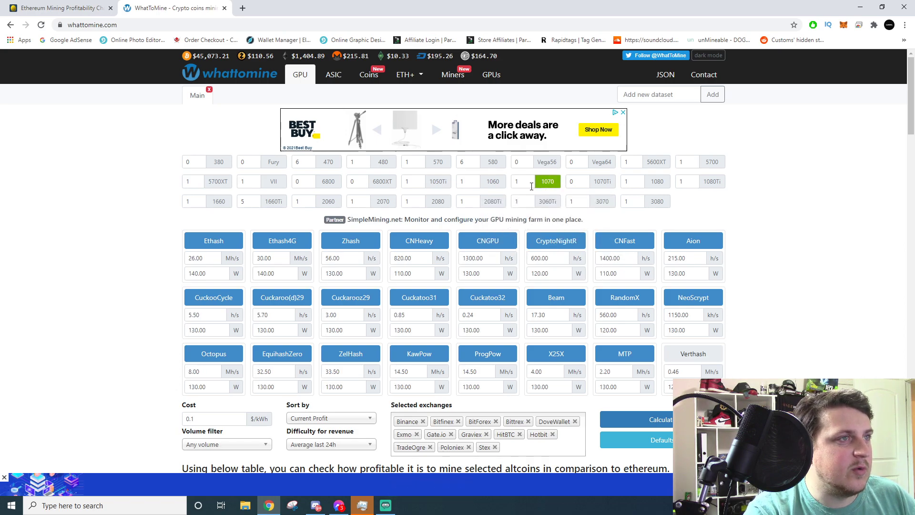
Step: Select the RTX 3060 Ti card count and calculate mining profits for its hashrates
{"action": "left_click", "coordinate": [518, 181]}
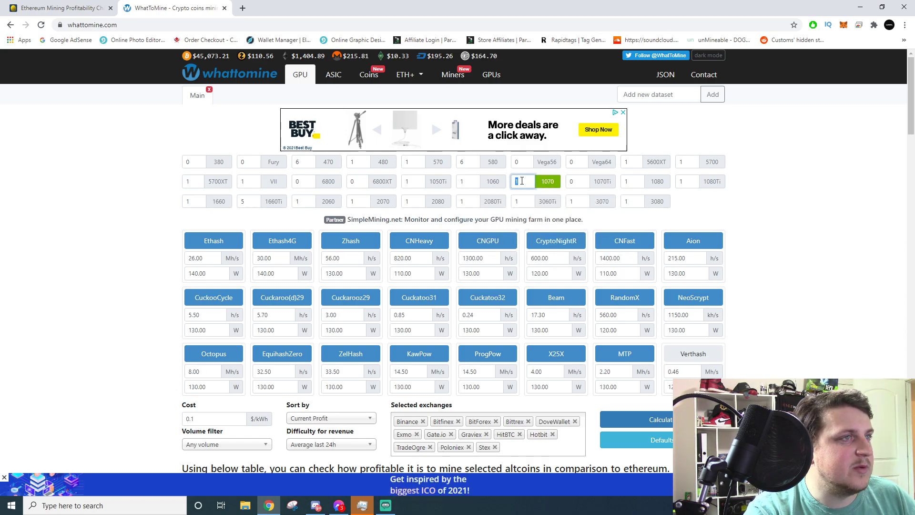
{"action": "mouse_move", "coordinate": [547, 181]}
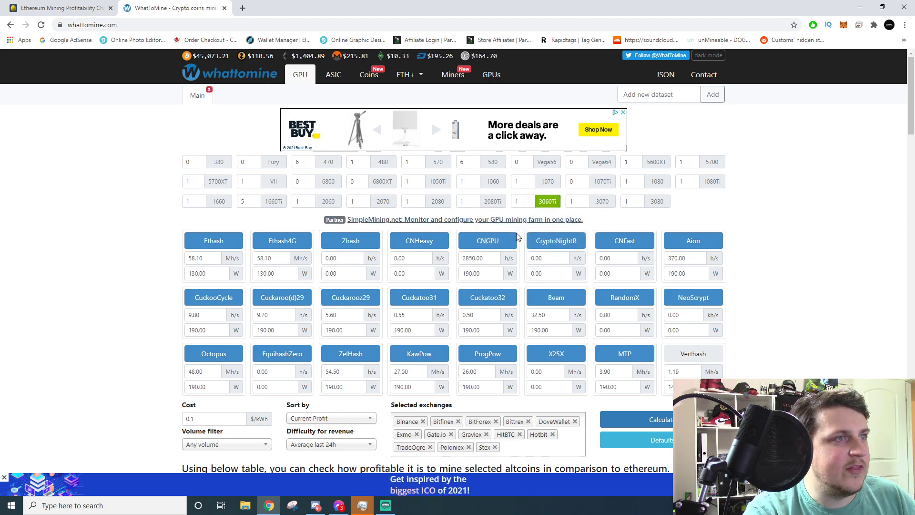
{"action": "scroll", "scroll_direction": "down", "scroll_amount": 3}
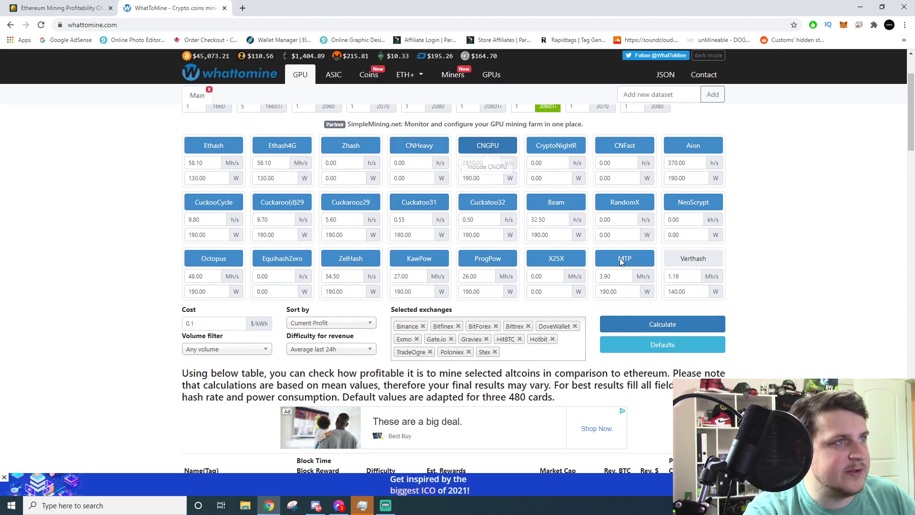
{"action": "left_click", "coordinate": [661, 324]}
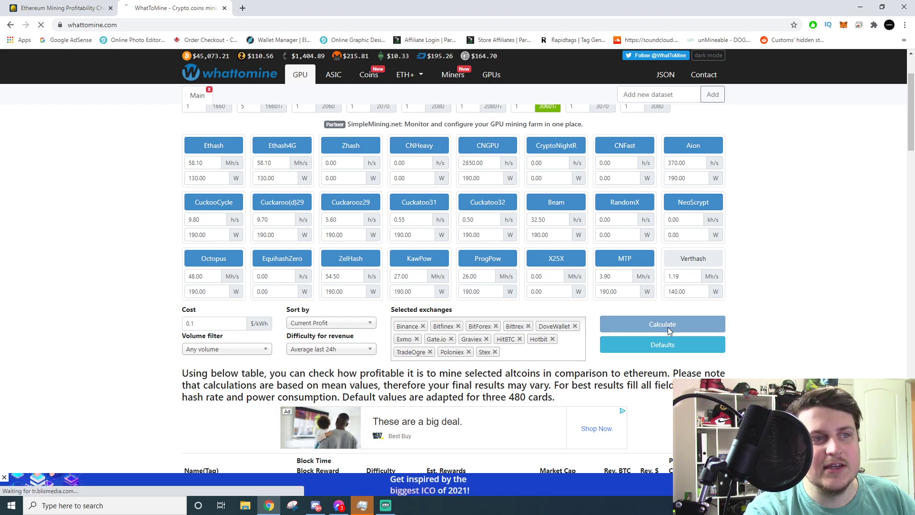
Step: Load the results, mark Ethereum's $4.41 daily revenue and review the coin profitability table
{"action": "left_click", "coordinate": [662, 324]}
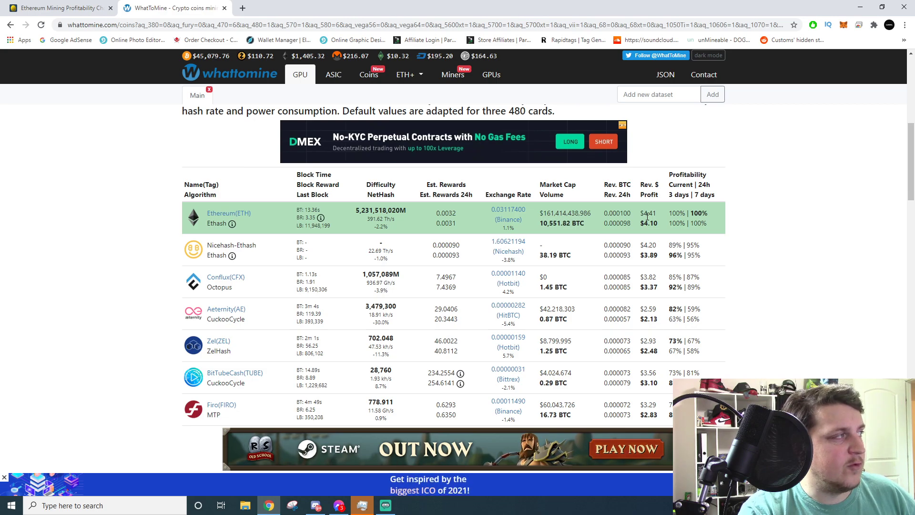
{"action": "double_click", "coordinate": [648, 223]}
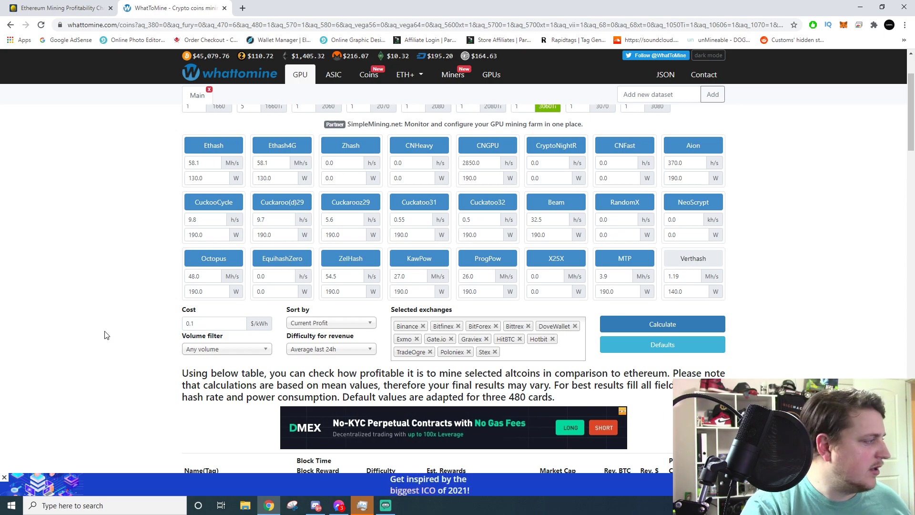
{"action": "scroll", "scroll_direction": "down", "scroll_amount": 3}
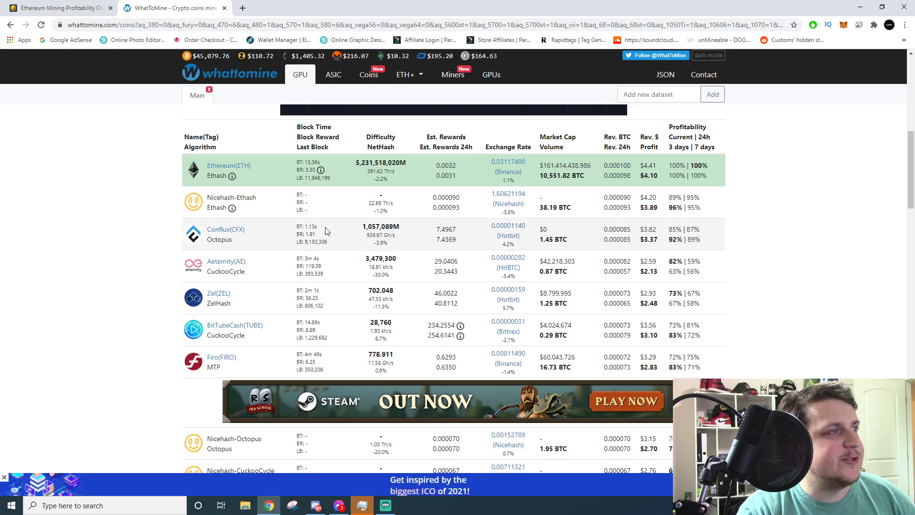
{"action": "scroll", "scroll_direction": "down", "scroll_amount": 3}
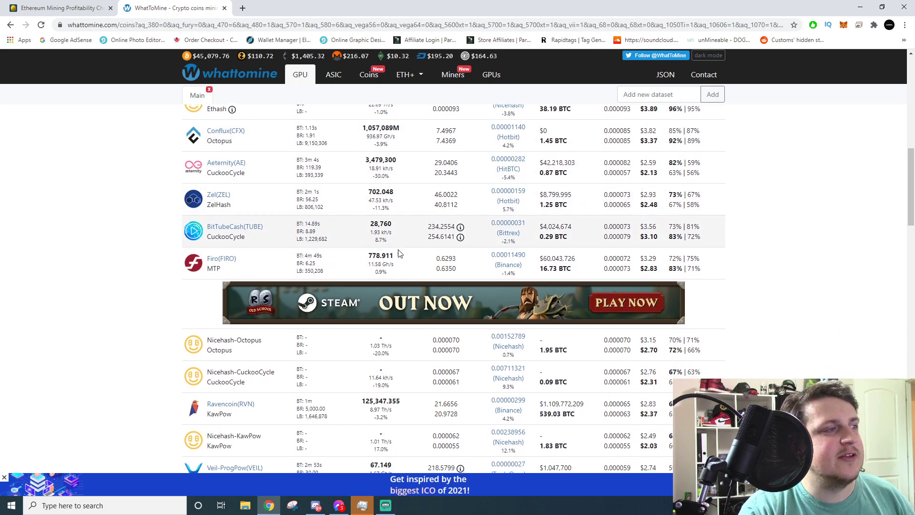
{"action": "scroll", "scroll_direction": "down", "scroll_amount": 3}
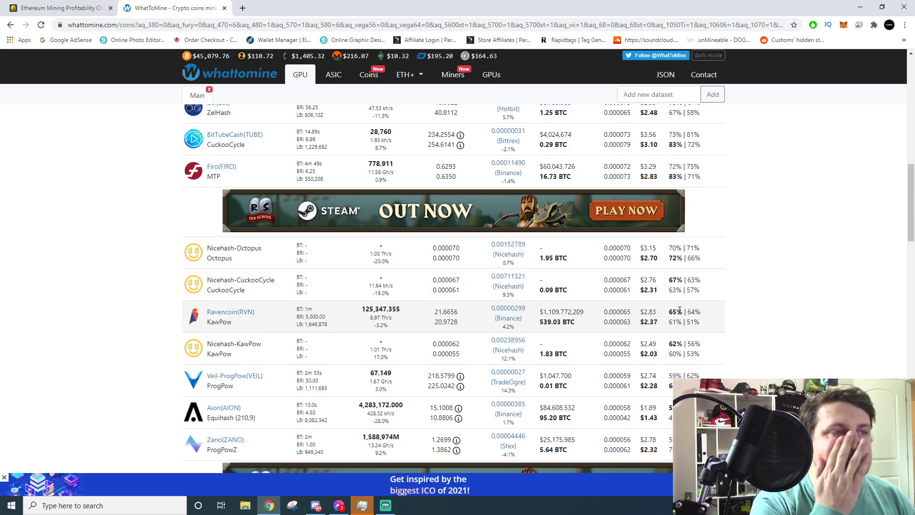
{"action": "scroll", "scroll_direction": "up", "scroll_amount": 3}
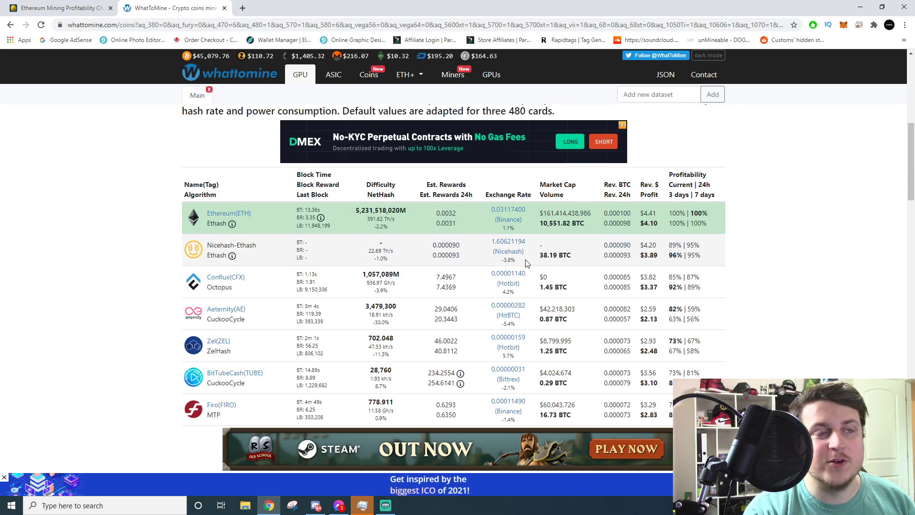
{"action": "mouse_move", "coordinate": [679, 270]}
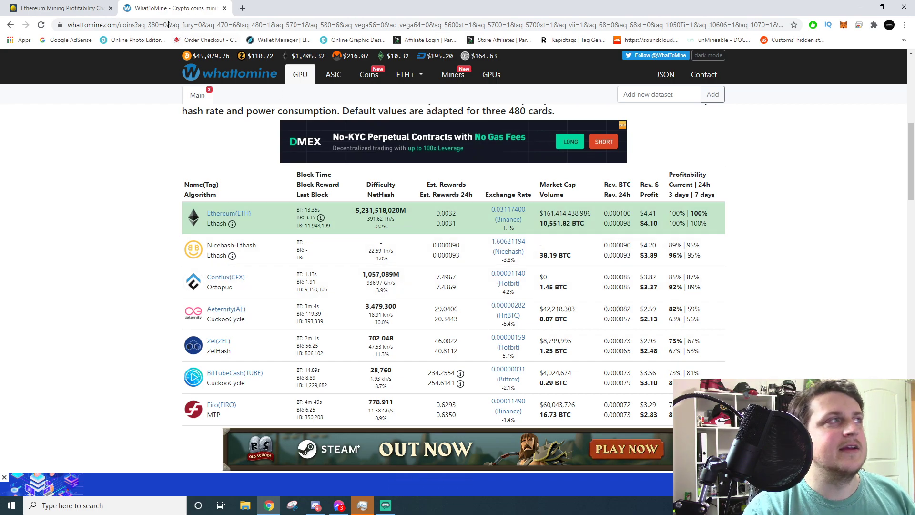
{"action": "mouse_move", "coordinate": [56, 7]}
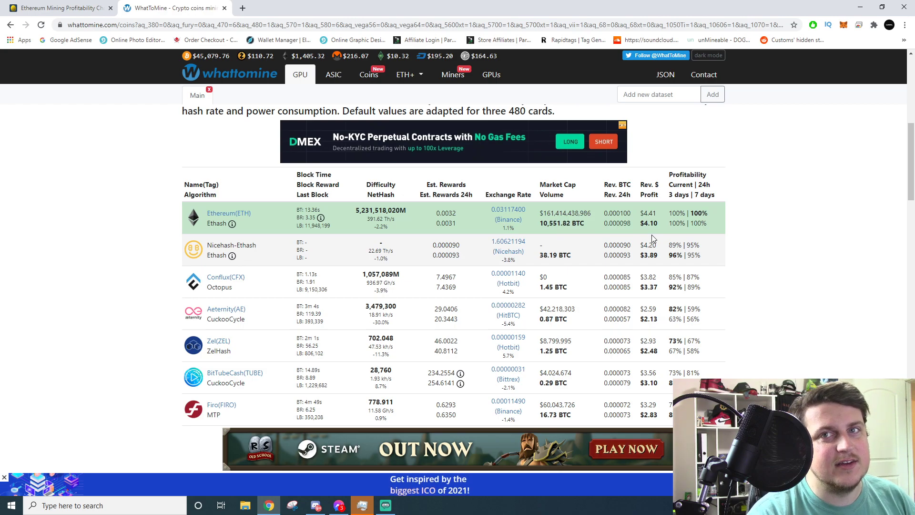
Step: Switch to the BitInfoCharts 3-month Ethereum mining profitability chart
{"action": "left_click", "coordinate": [58, 8]}
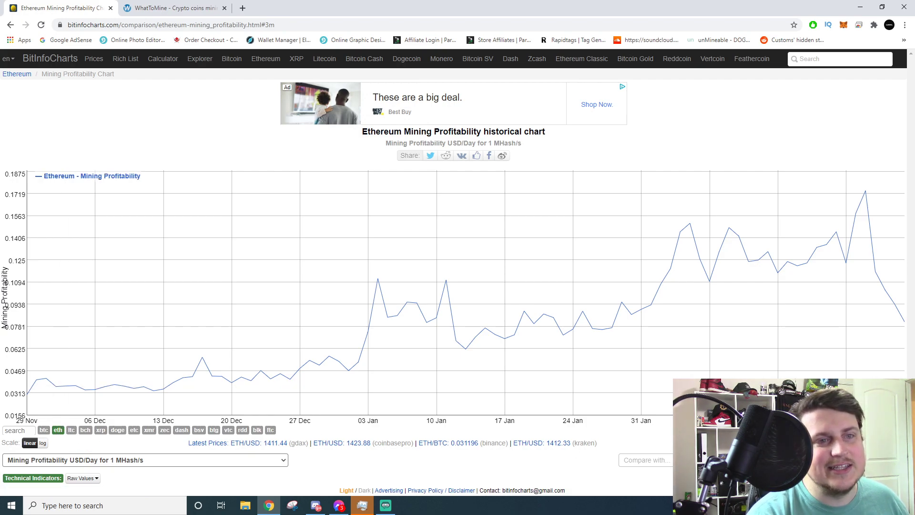
{"action": "mouse_move", "coordinate": [768, 239]}
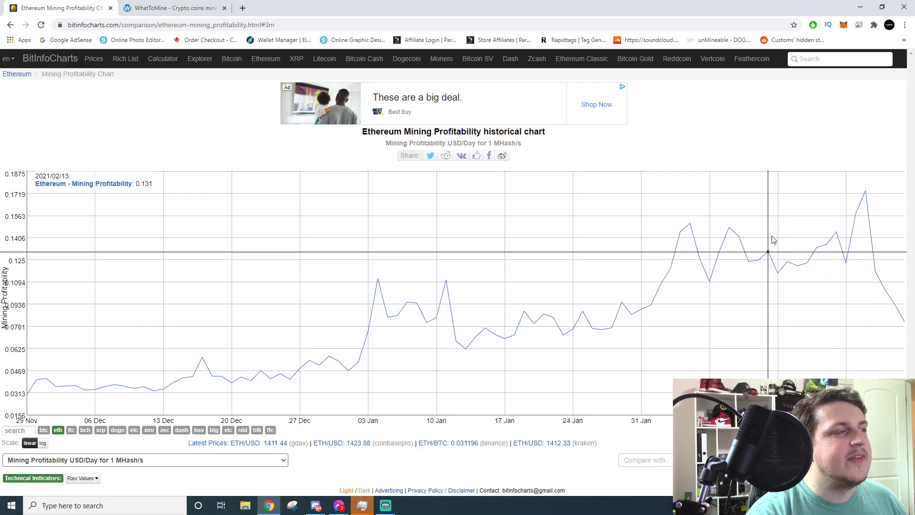
{"action": "mouse_move", "coordinate": [611, 279]}
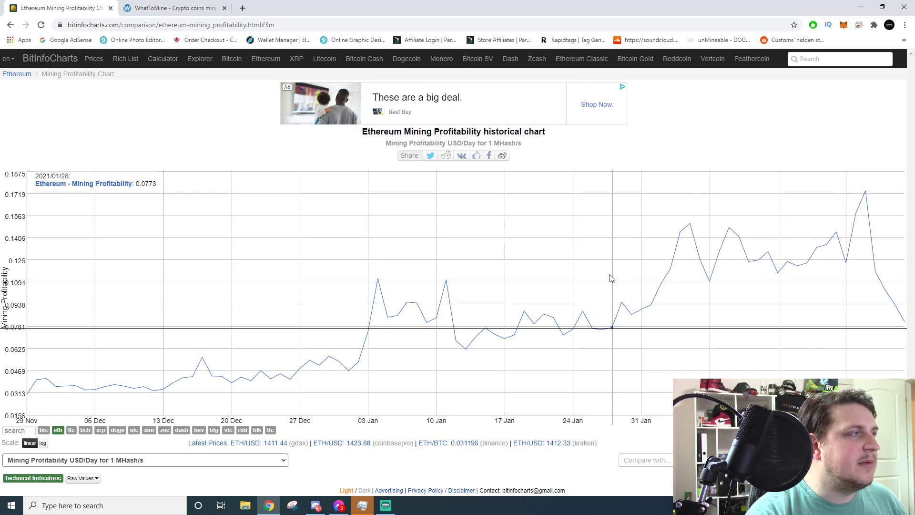
{"action": "mouse_move", "coordinate": [445, 308]}
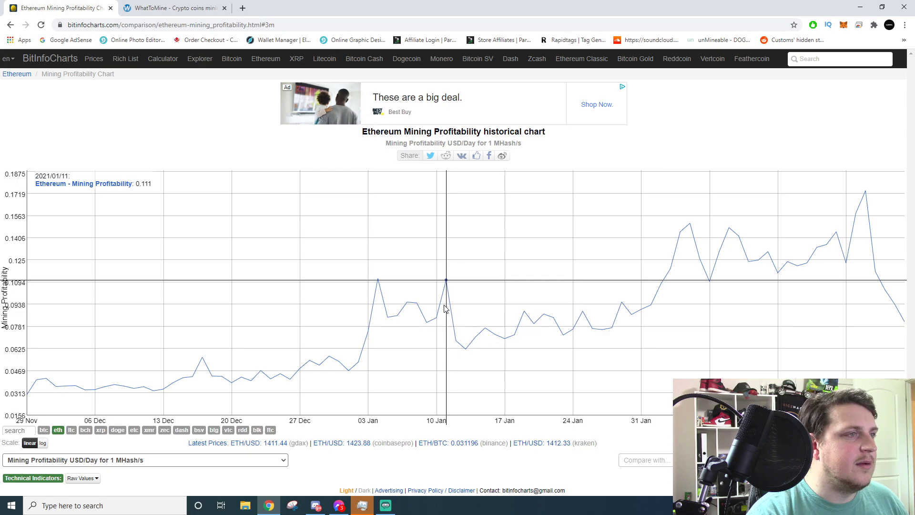
{"action": "mouse_move", "coordinate": [357, 340]}
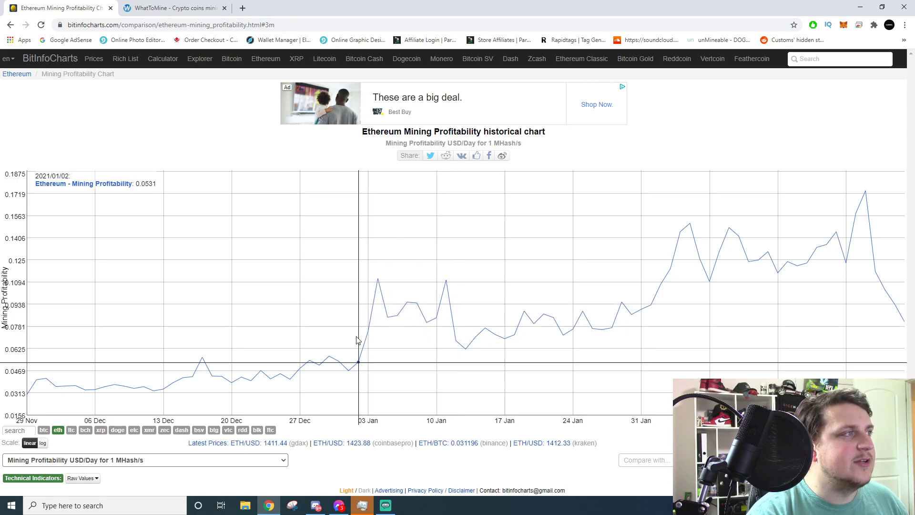
{"action": "mouse_move", "coordinate": [659, 284]}
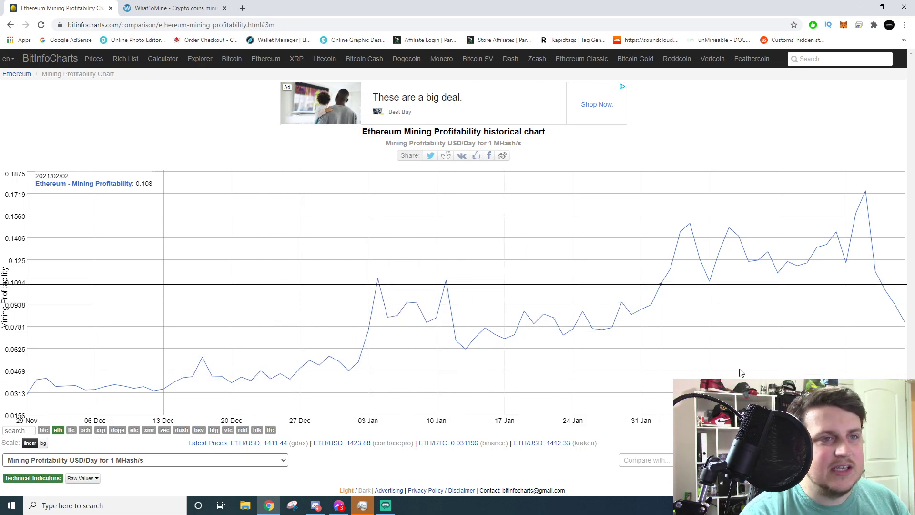
{"action": "mouse_move", "coordinate": [896, 344]}
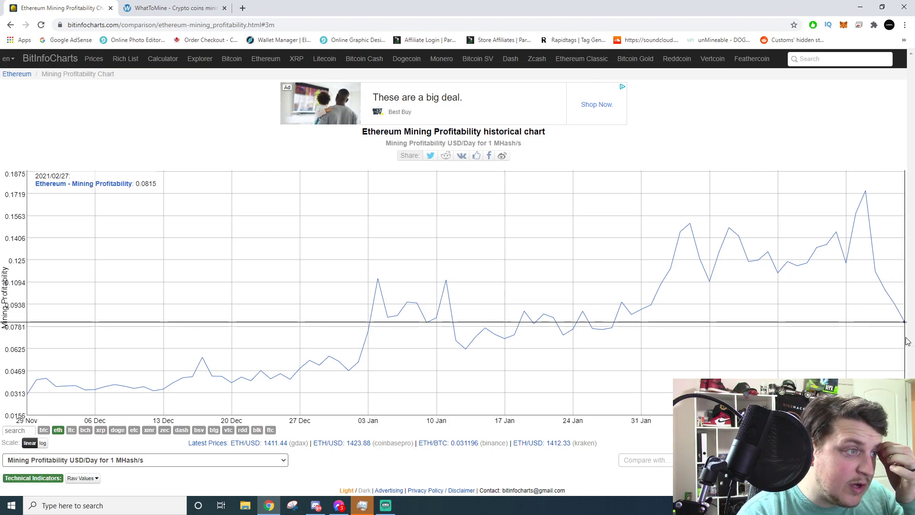
{"action": "mouse_move", "coordinate": [370, 336]}
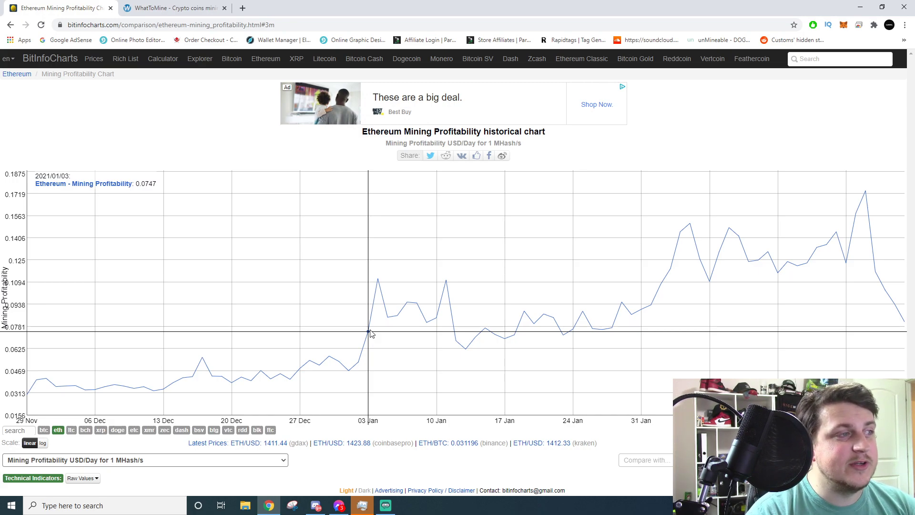
{"action": "mouse_move", "coordinate": [220, 385]}
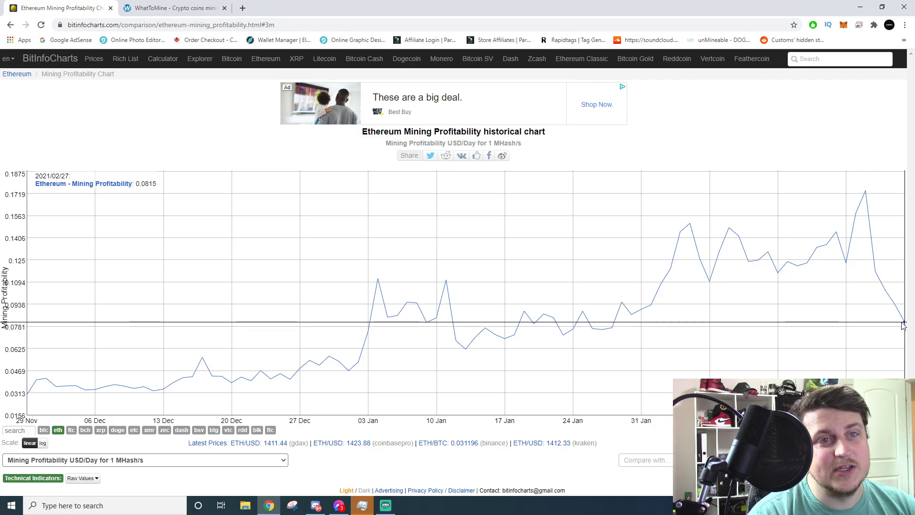
{"action": "mouse_move", "coordinate": [896, 320]}
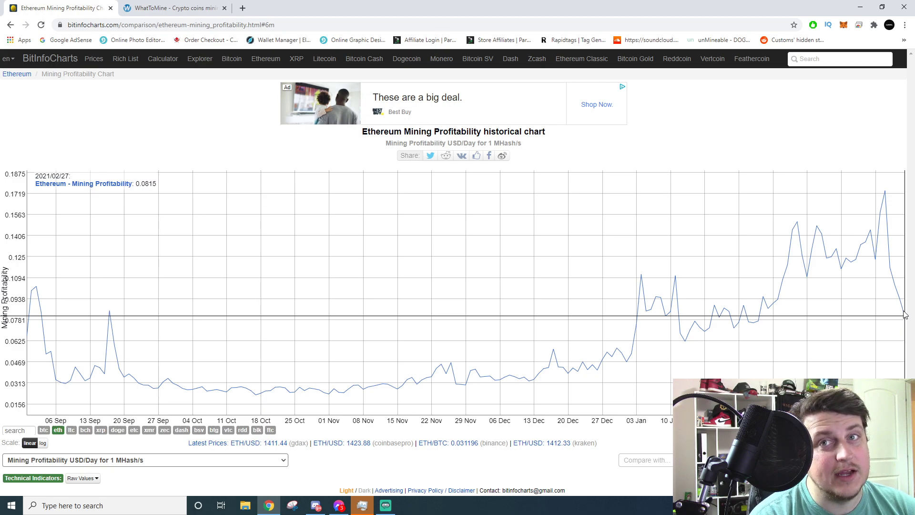
{"action": "mouse_move", "coordinate": [841, 216]}
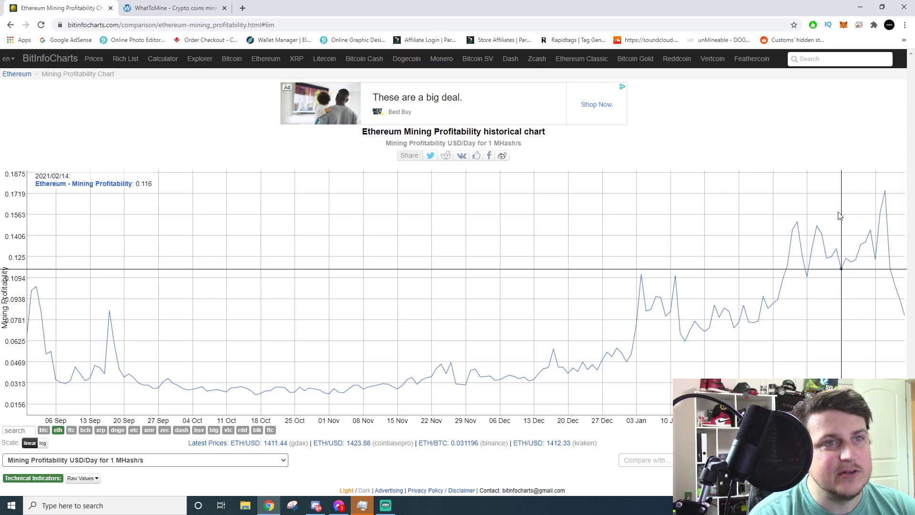
{"action": "mouse_move", "coordinate": [822, 209]}
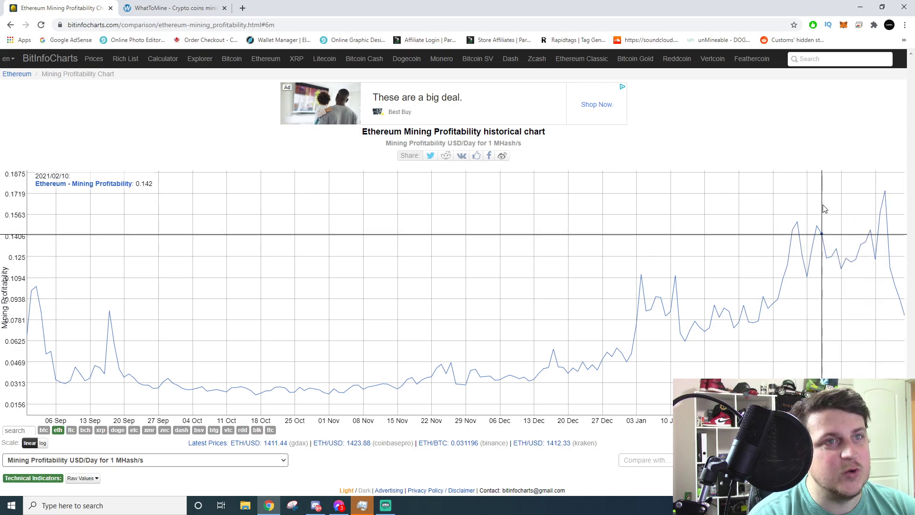
{"action": "mouse_move", "coordinate": [866, 233]}
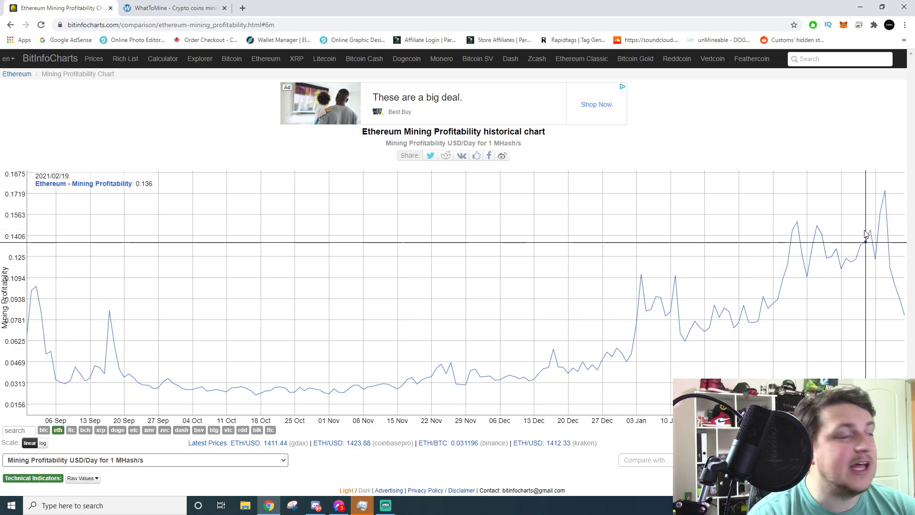
{"action": "mouse_move", "coordinate": [817, 226]}
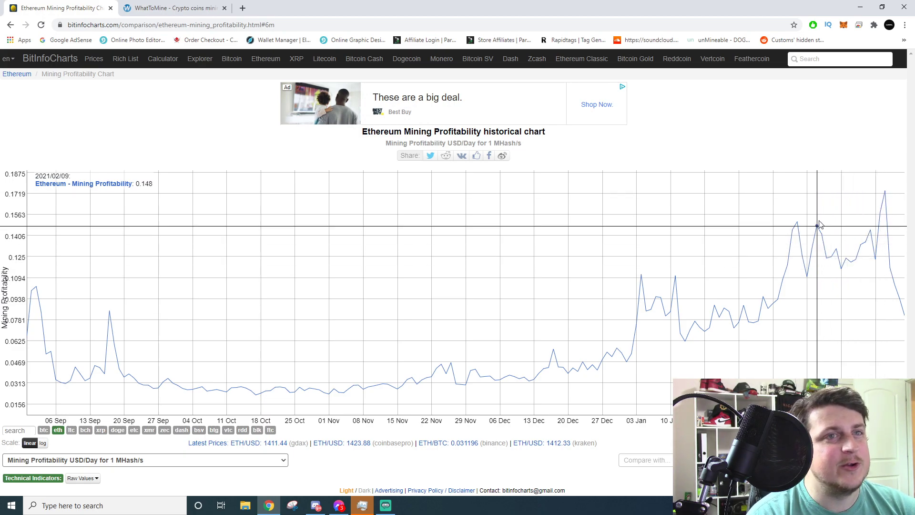
{"action": "mouse_move", "coordinate": [907, 310]}
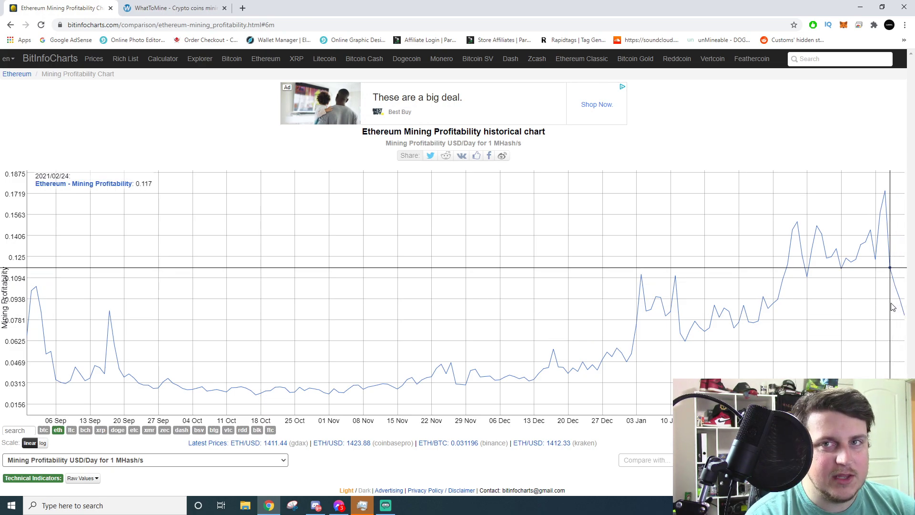
{"action": "mouse_move", "coordinate": [822, 274]}
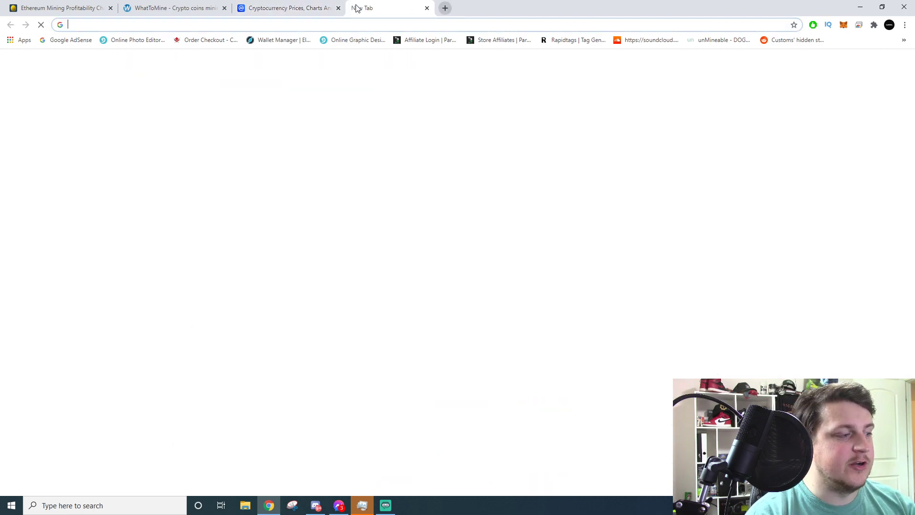
Step: Search Google for 'eth difficulty chart' and open the CoinWarz Ethereum Difficulty Chart result
{"action": "type", "text": "eth difficulty chart"}
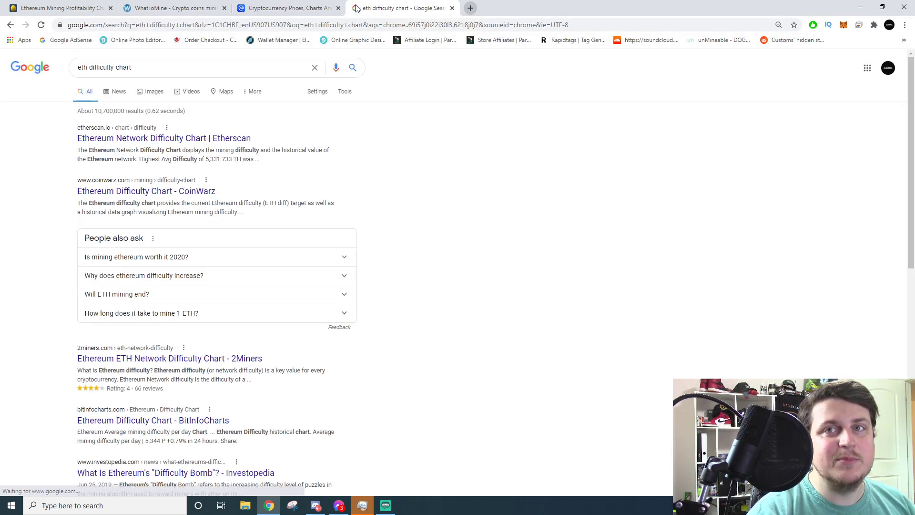
{"action": "mouse_move", "coordinate": [399, 7]}
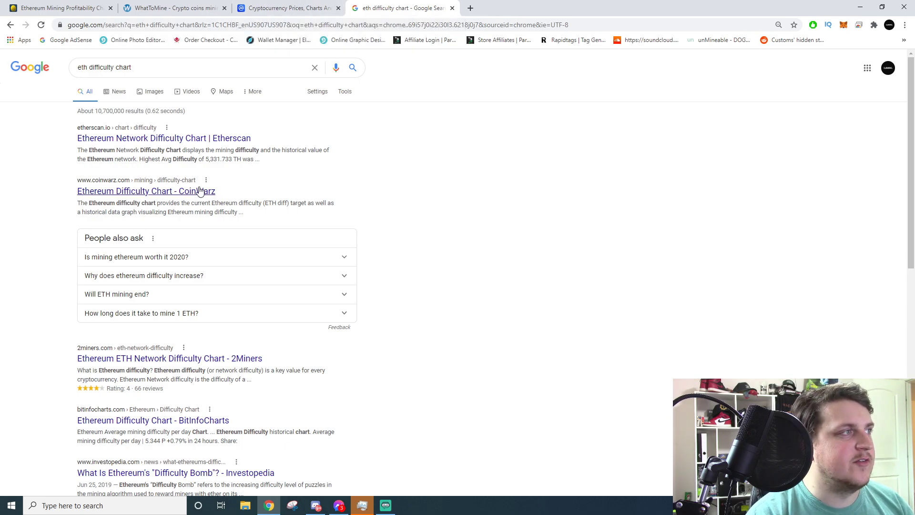
{"action": "left_click", "coordinate": [146, 191]}
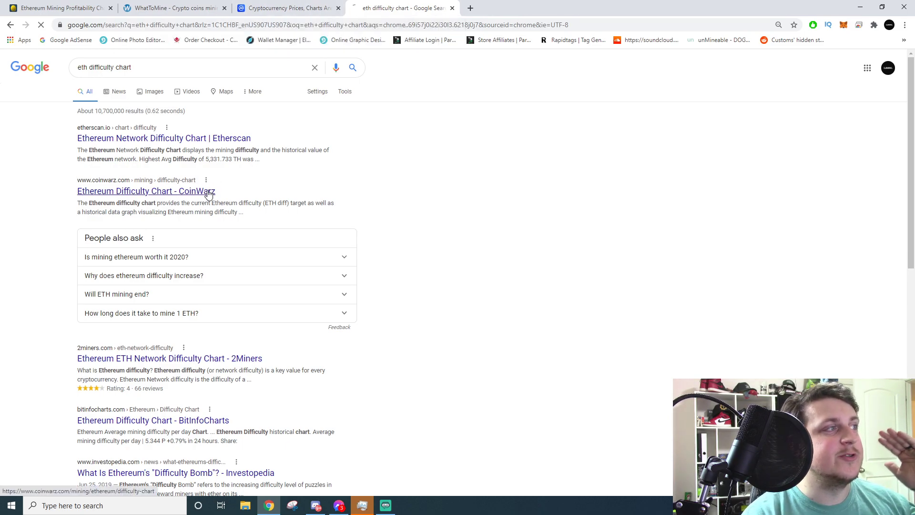
{"action": "left_click", "coordinate": [146, 191]}
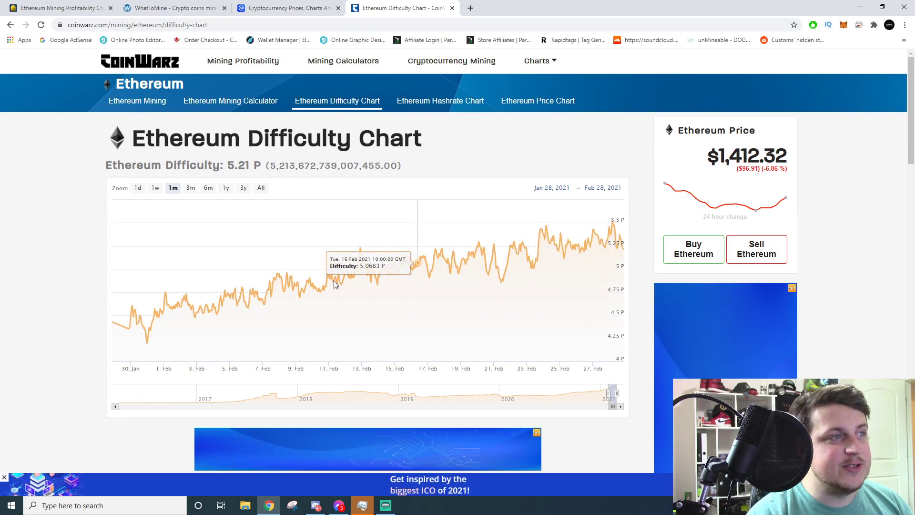
{"action": "mouse_move", "coordinate": [615, 246]}
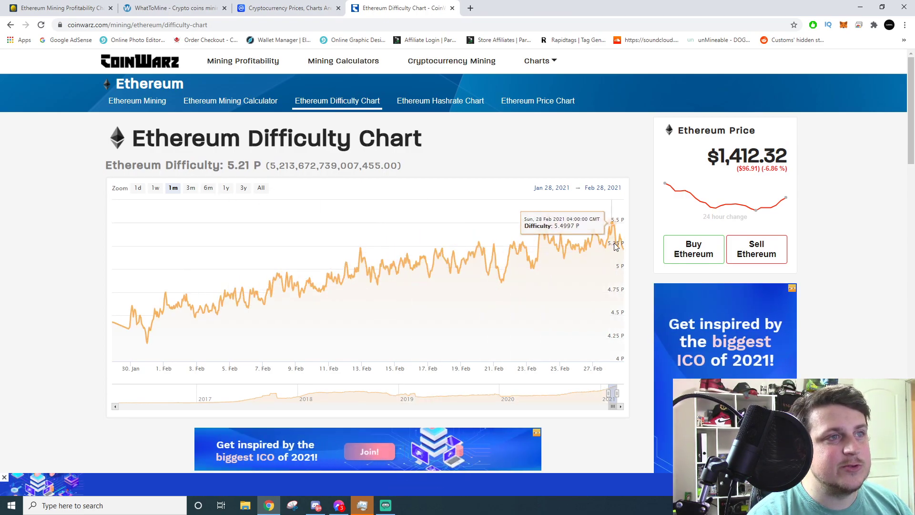
{"action": "mouse_move", "coordinate": [621, 244]}
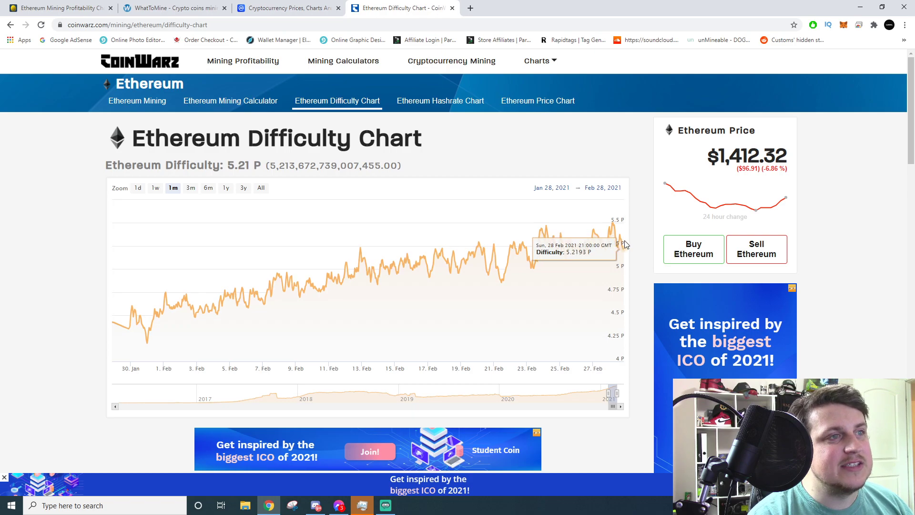
{"action": "mouse_move", "coordinate": [621, 243]}
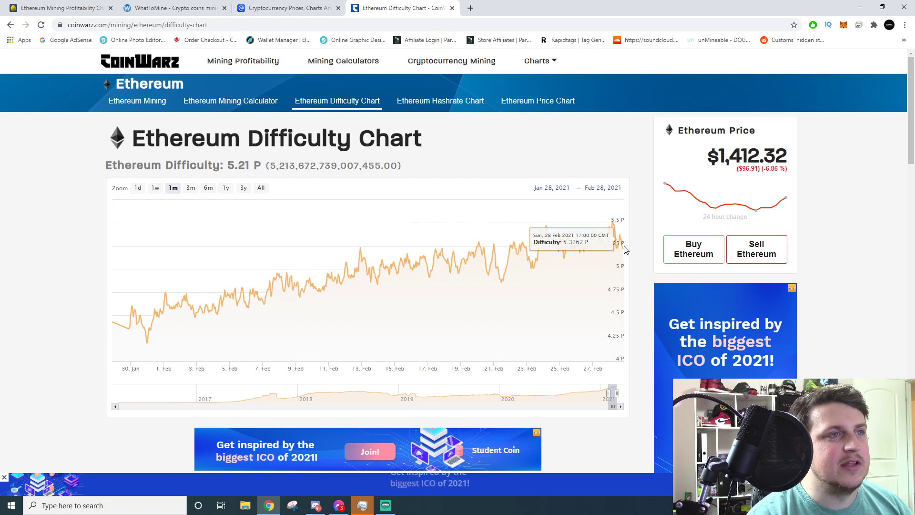
{"action": "mouse_move", "coordinate": [619, 241]}
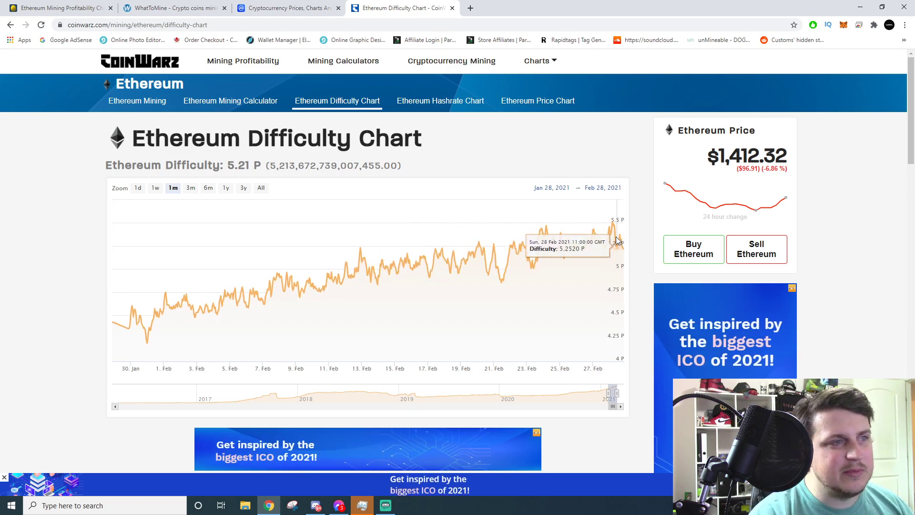
{"action": "mouse_move", "coordinate": [580, 251]}
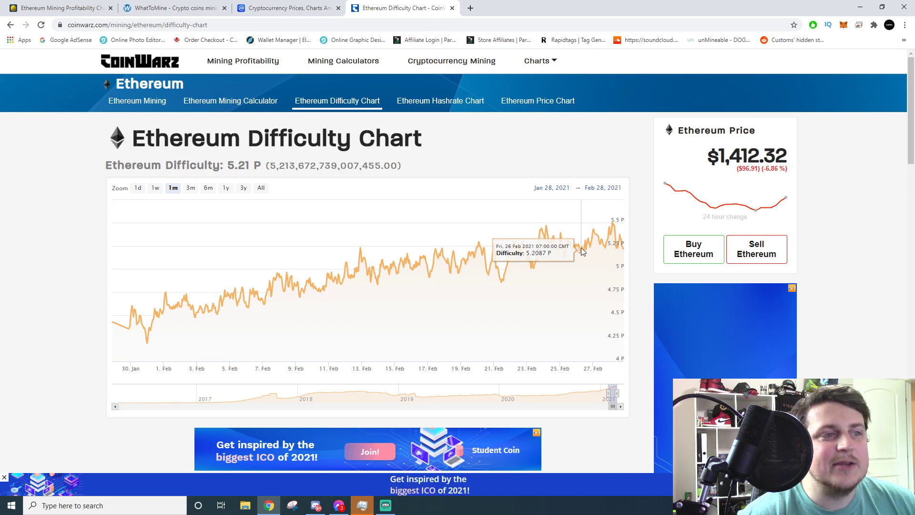
{"action": "mouse_move", "coordinate": [589, 245]}
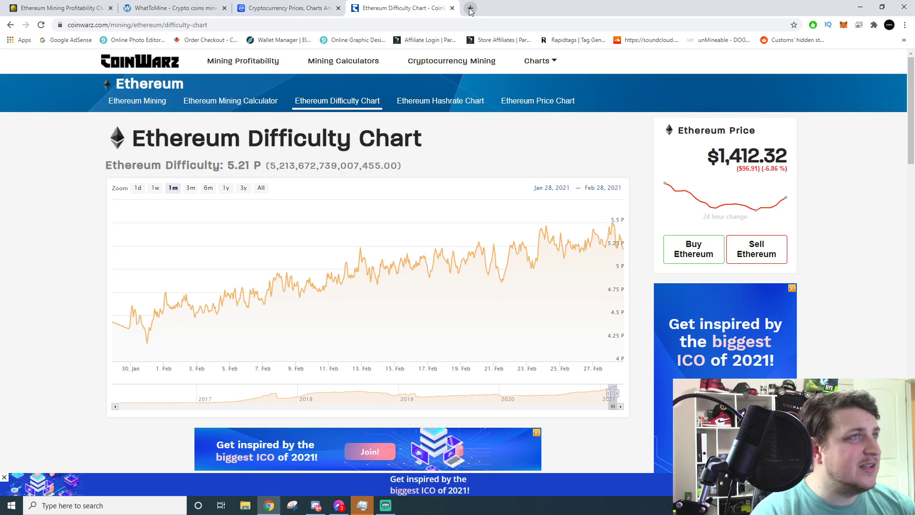
Step: Search eBay for '3060ti' in a new tab and browse the RTX 3060 Ti listings
{"action": "left_click", "coordinate": [470, 7]}
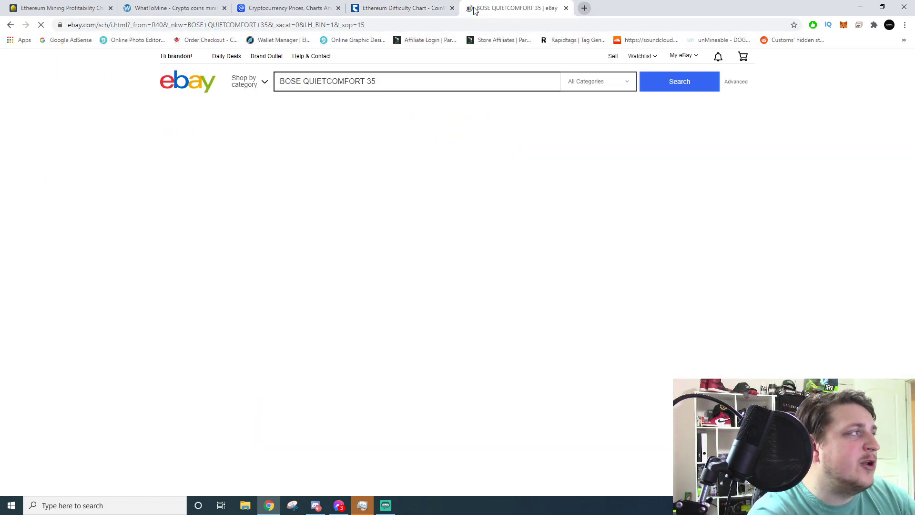
{"action": "left_click", "coordinate": [679, 81]}
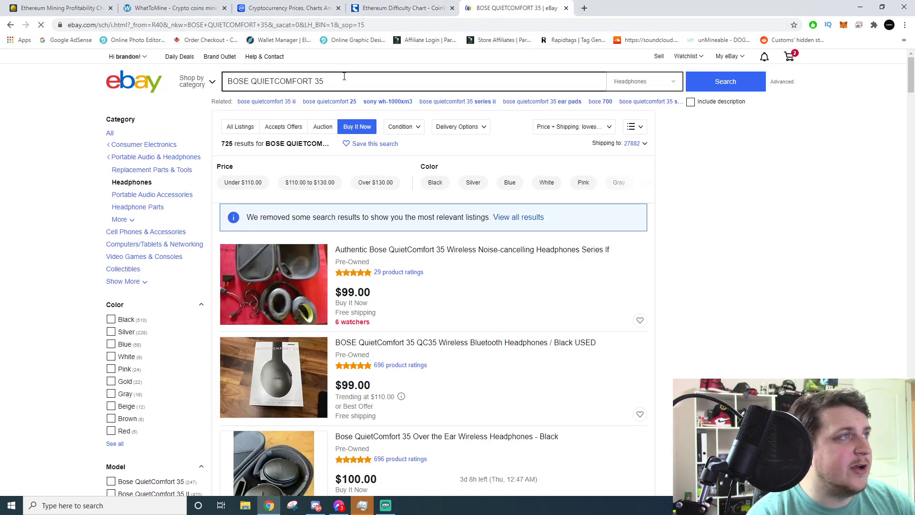
{"action": "type", "text": "3060ti"}
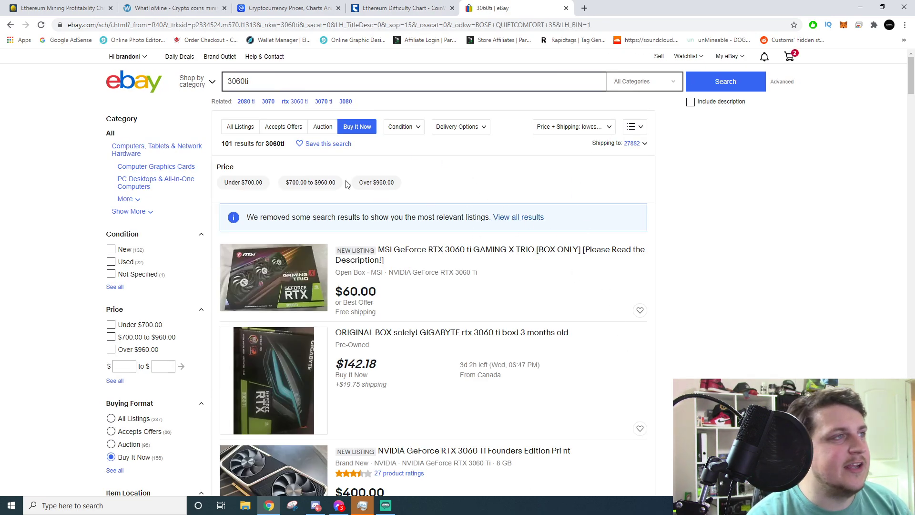
{"action": "scroll", "scroll_direction": "down", "scroll_amount": 3}
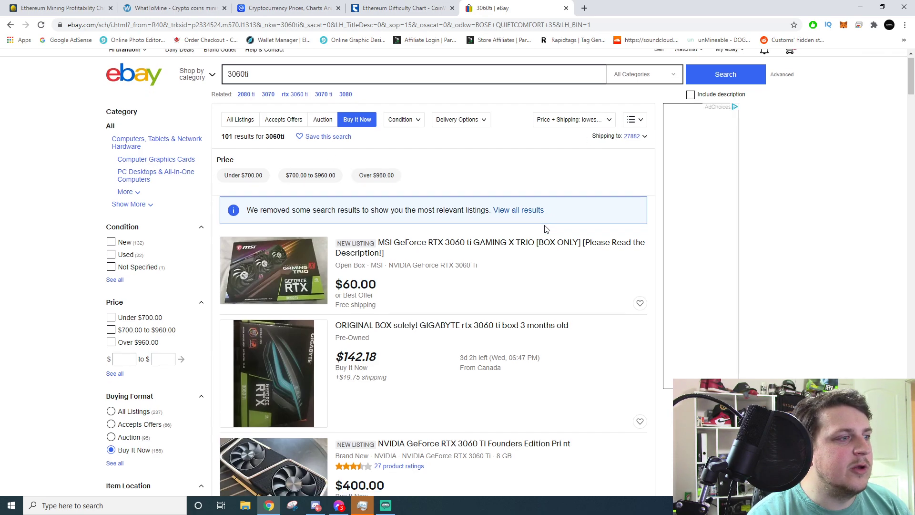
{"action": "scroll", "scroll_direction": "down", "scroll_amount": 3}
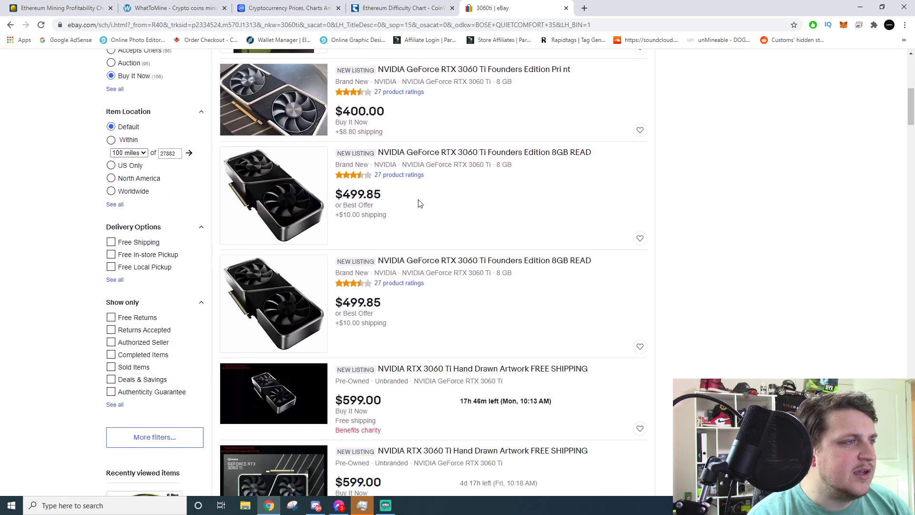
{"action": "scroll", "scroll_direction": "down", "scroll_amount": 3}
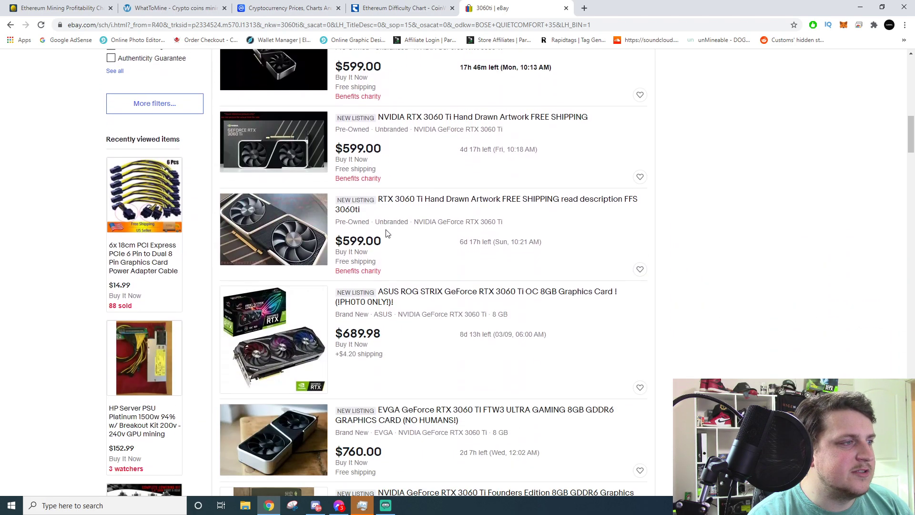
{"action": "scroll", "scroll_direction": "down", "scroll_amount": 3}
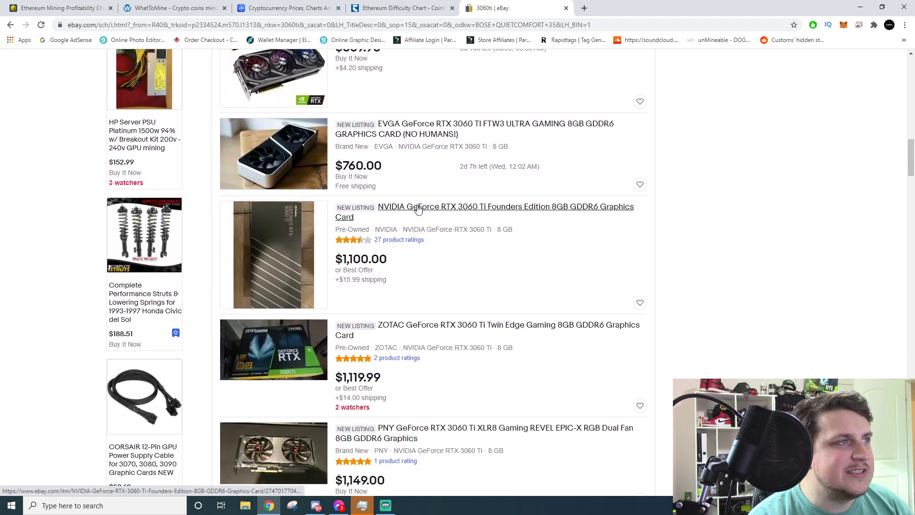
Step: Open the $1,100 RTX 3060 Ti Founders Edition listing and view its photos
{"action": "left_click", "coordinate": [505, 206]}
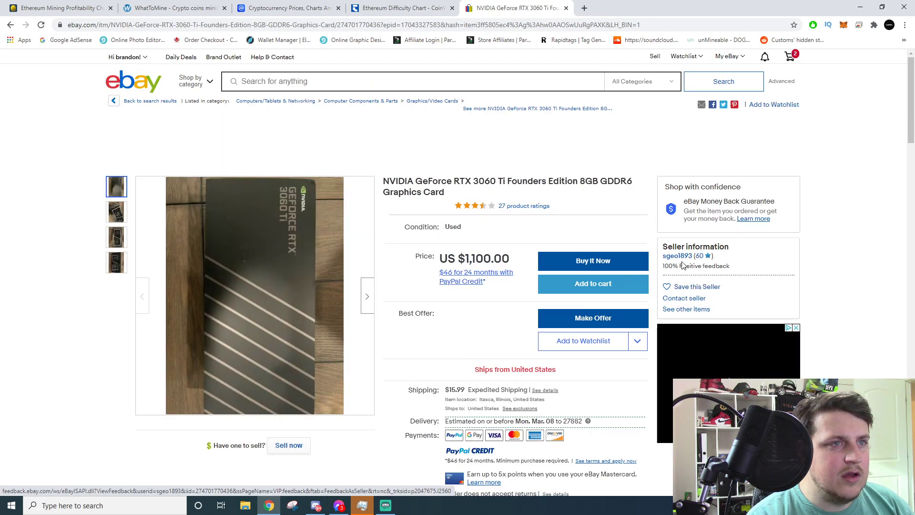
{"action": "scroll", "scroll_direction": "down", "scroll_amount": 3}
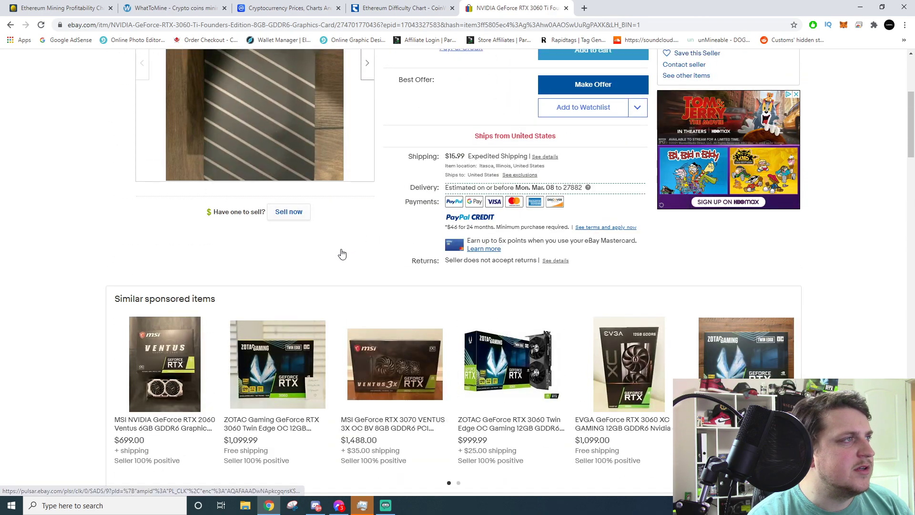
{"action": "scroll", "scroll_direction": "up", "scroll_amount": 3}
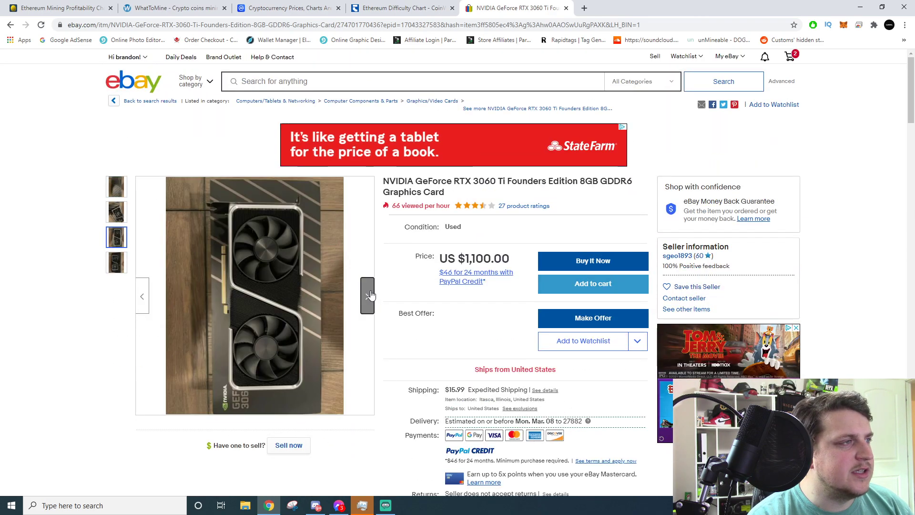
{"action": "left_click", "coordinate": [367, 296]}
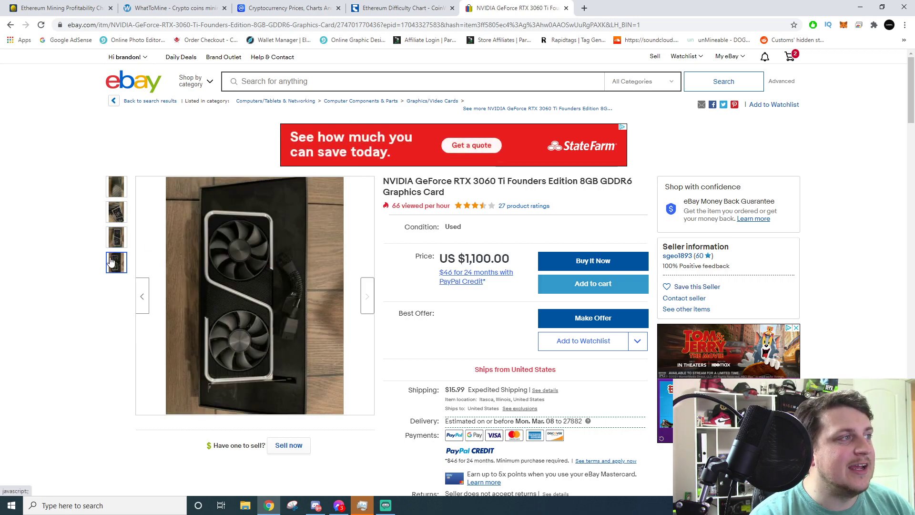
Step: Return to the 3060ti search results and scroll down to the $400 listing
{"action": "left_click", "coordinate": [9, 25]}
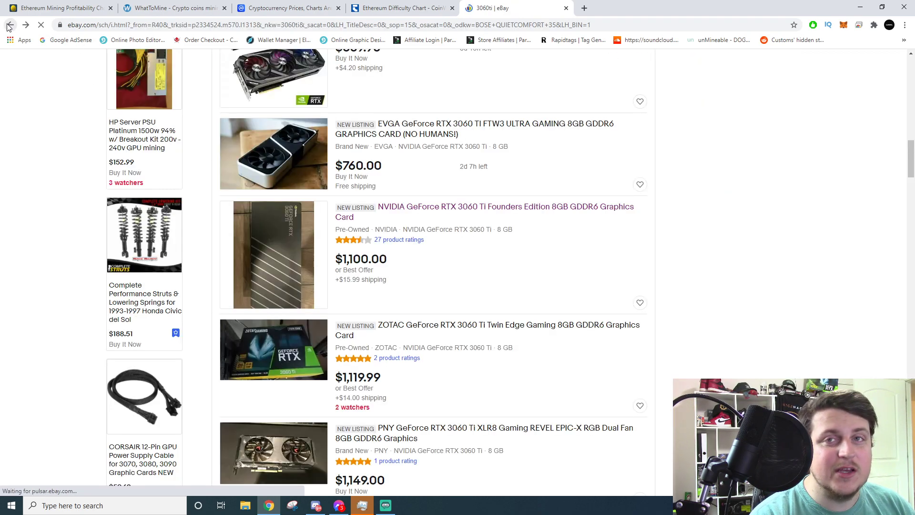
{"action": "scroll", "scroll_direction": "down", "scroll_amount": 3}
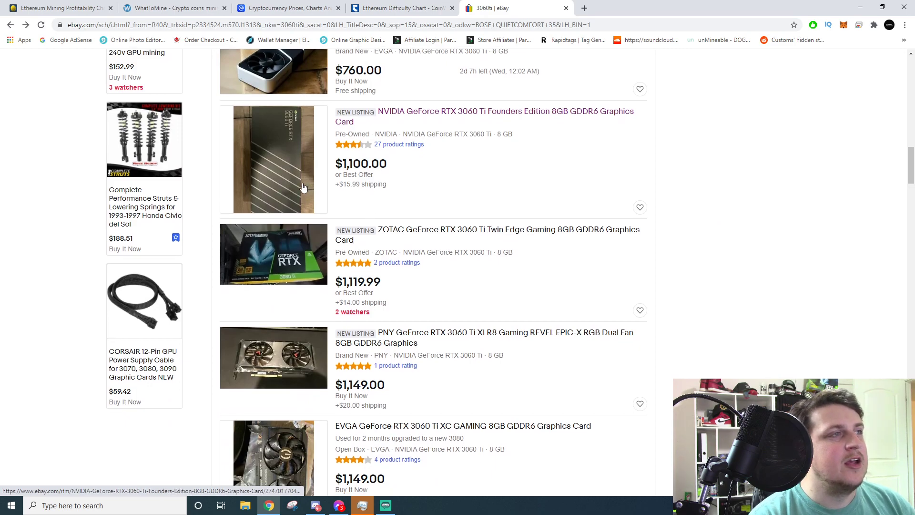
{"action": "scroll", "scroll_direction": "down", "scroll_amount": 3}
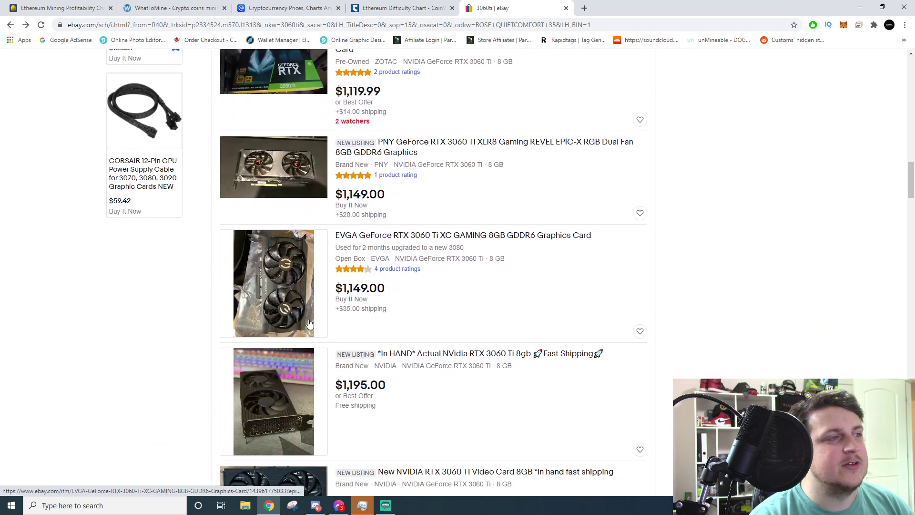
{"action": "scroll", "scroll_direction": "down", "scroll_amount": 3}
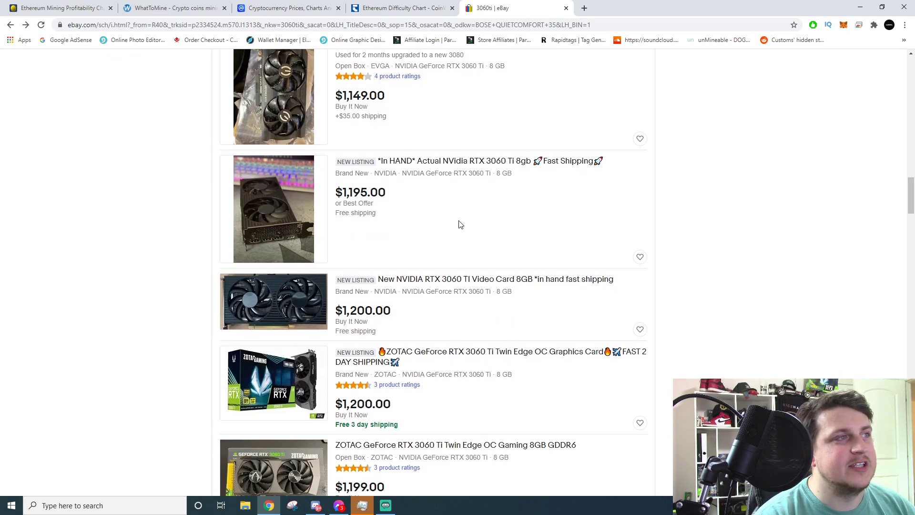
{"action": "scroll", "scroll_direction": "down", "scroll_amount": 3}
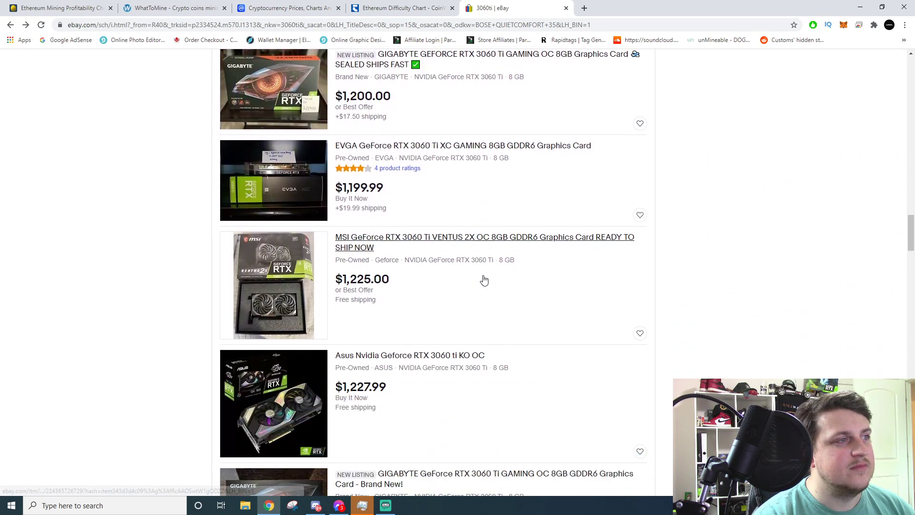
{"action": "scroll", "scroll_direction": "down", "scroll_amount": 3}
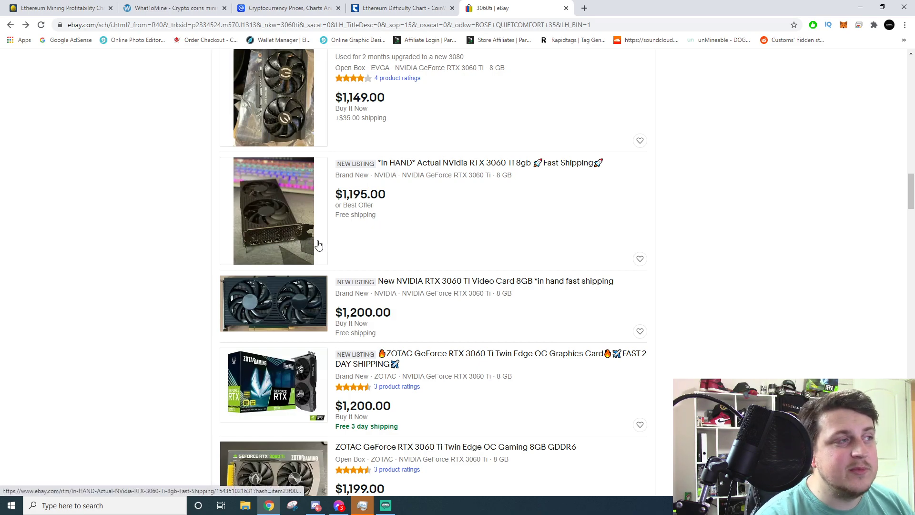
{"action": "mouse_move", "coordinate": [476, 235]}
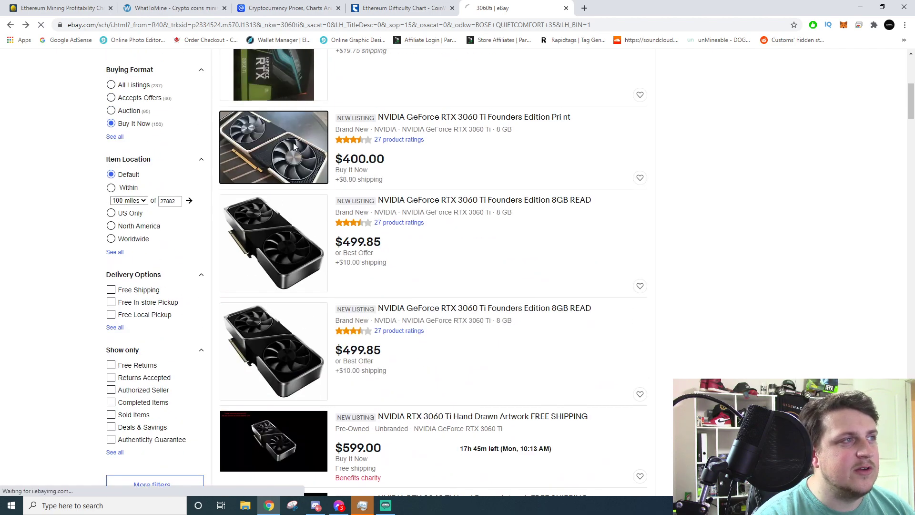
Step: Open the $400 Founders Edition listing and read its description revealing a printed picture
{"action": "left_click", "coordinate": [274, 146]}
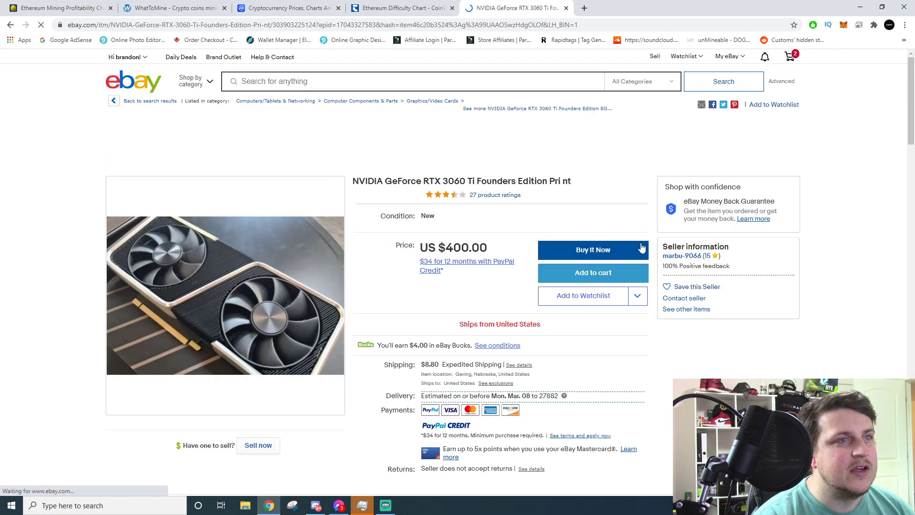
{"action": "scroll", "scroll_direction": "down", "scroll_amount": 3}
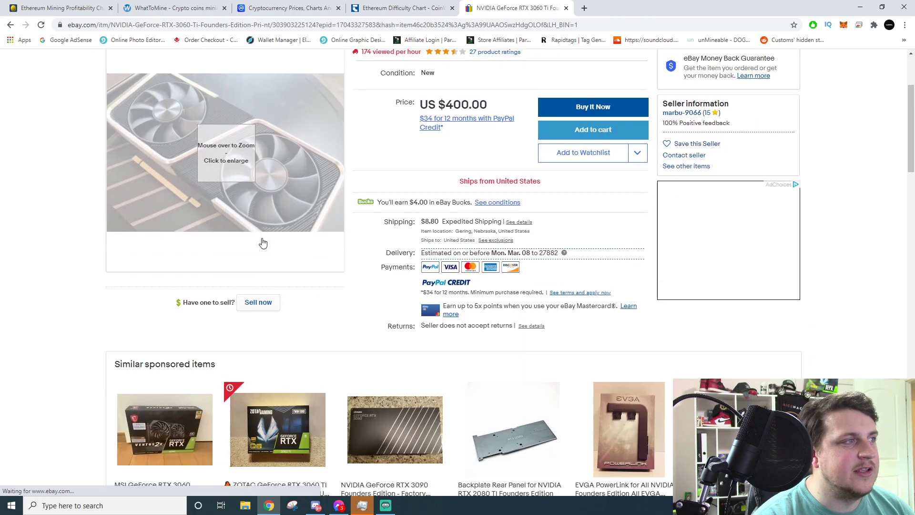
{"action": "scroll", "scroll_direction": "down", "scroll_amount": 3}
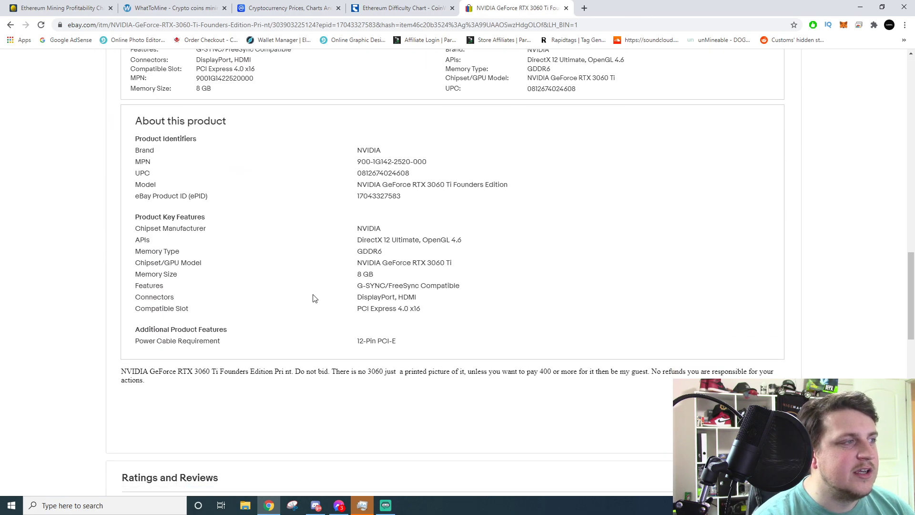
{"action": "left_click_drag", "start_coordinate": [344, 371], "coordinate": [412, 371]}
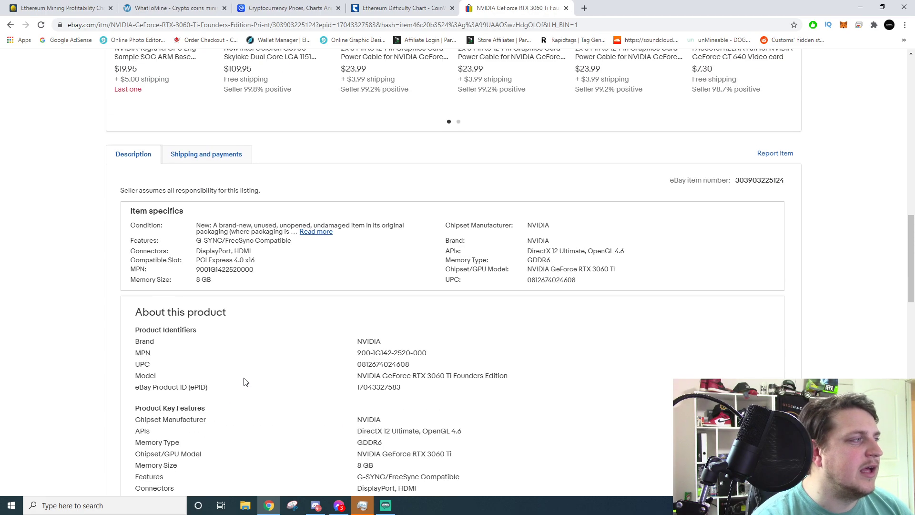
{"action": "scroll", "scroll_direction": "up", "scroll_amount": 3}
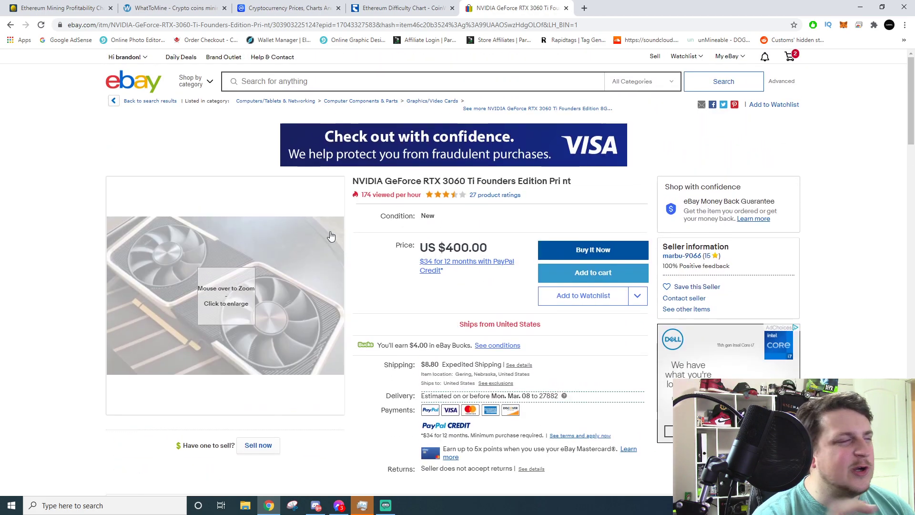
{"action": "mouse_move", "coordinate": [288, 269]}
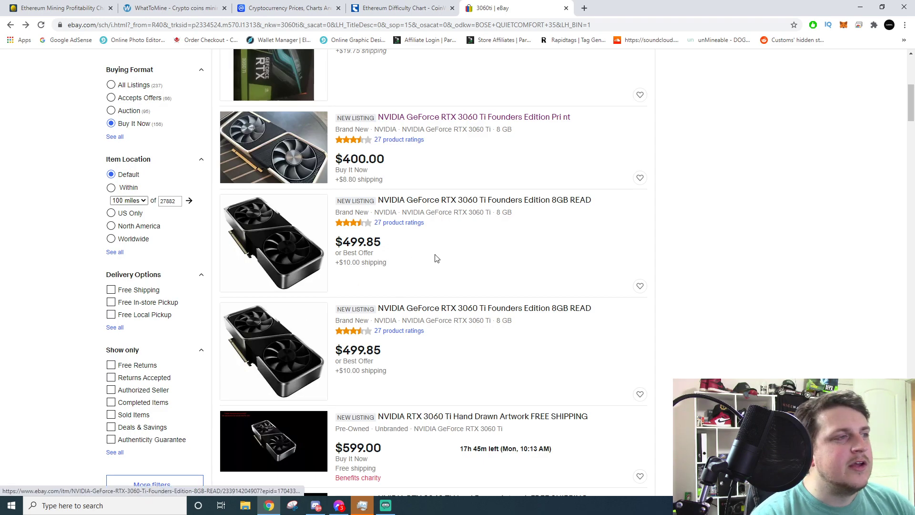
Step: Scroll through the RTX 3060 Ti results from $689.98 ASUS to $1,119.99 ZOTAC cards
{"action": "scroll", "scroll_direction": "down", "scroll_amount": 3}
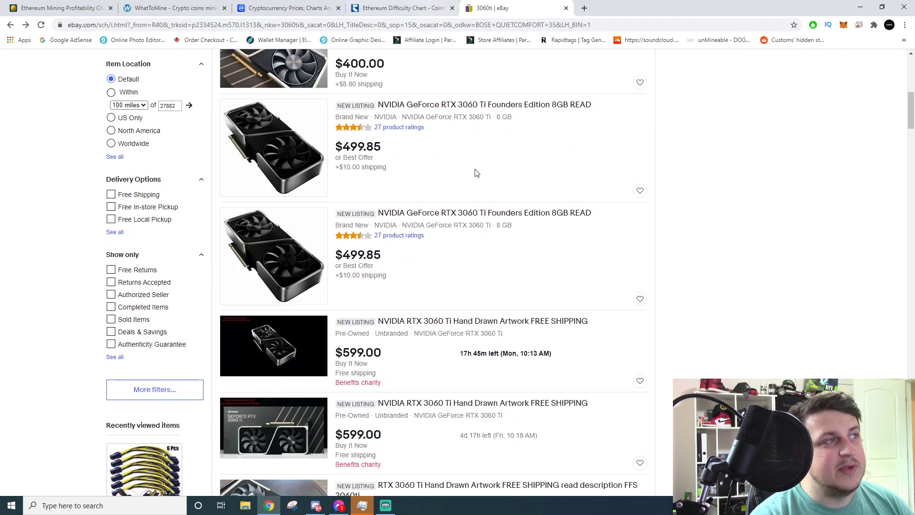
{"action": "scroll", "scroll_direction": "down", "scroll_amount": 3}
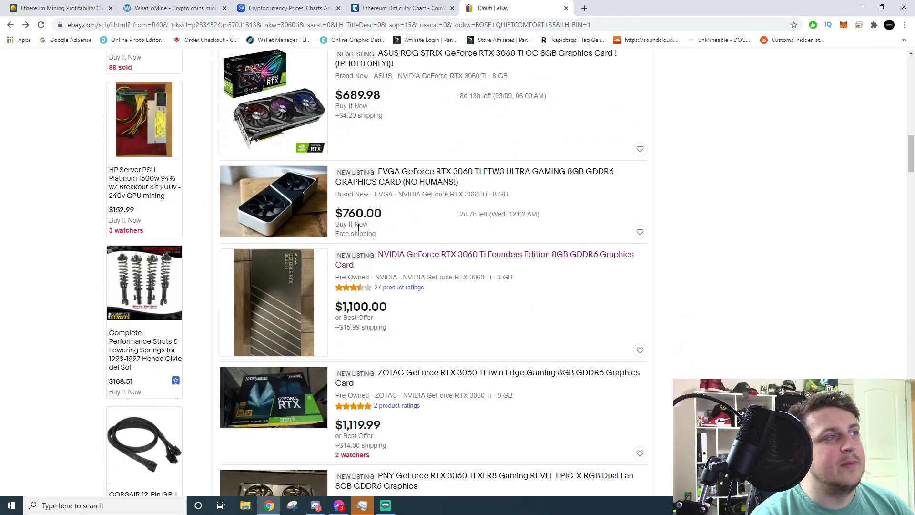
{"action": "mouse_move", "coordinate": [541, 312]}
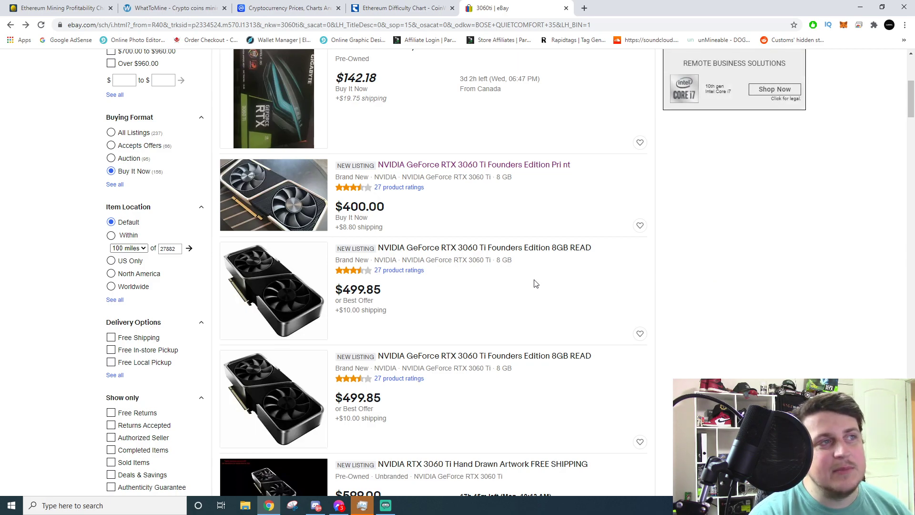
{"action": "mouse_move", "coordinate": [401, 7]}
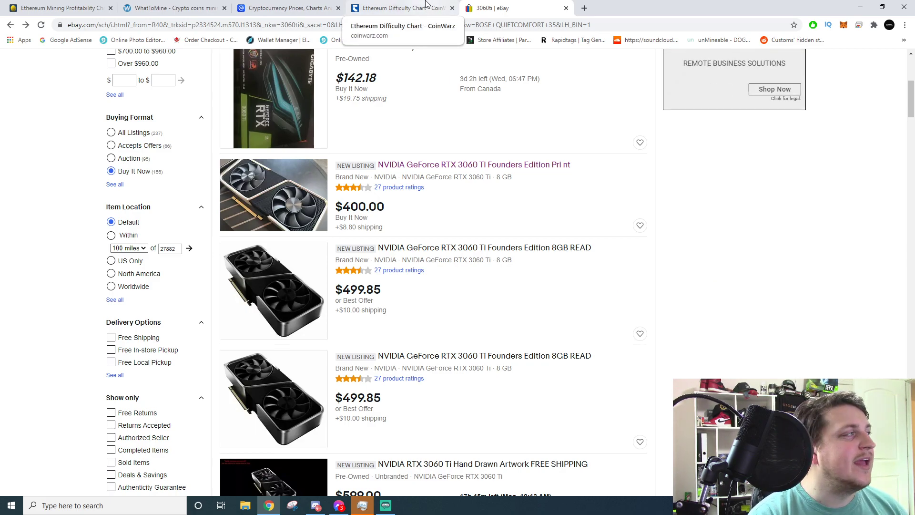
Step: Glance at CoinWarz's difficulty chart, then return to the 6-month Ethereum profitability chart
{"action": "left_click", "coordinate": [400, 7]}
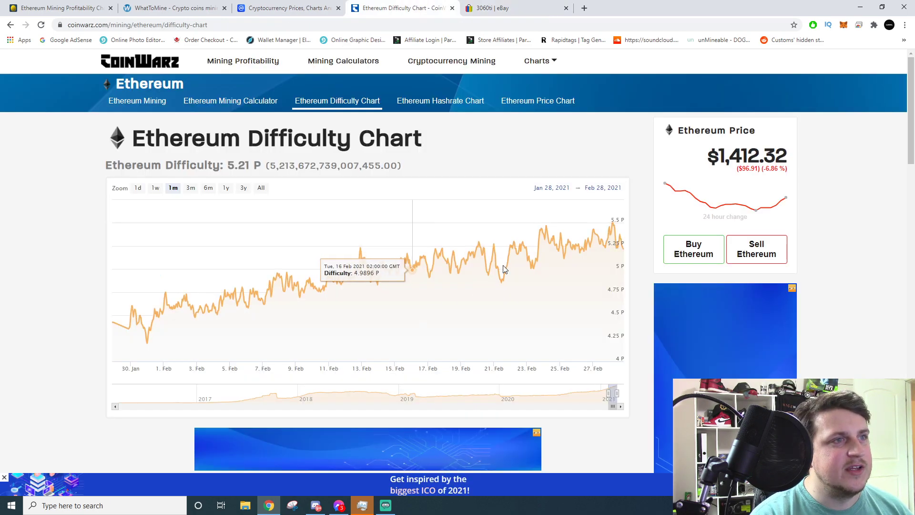
{"action": "left_click", "coordinate": [172, 8]}
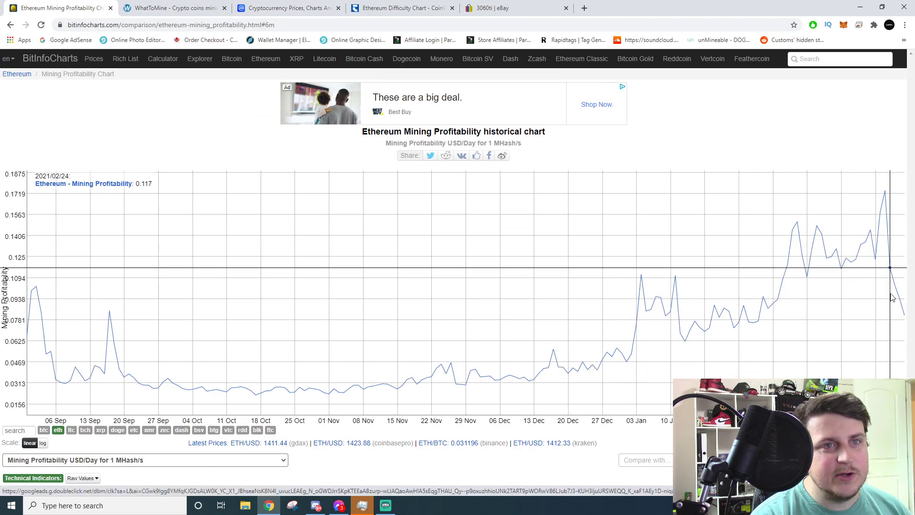
{"action": "mouse_move", "coordinate": [904, 309]}
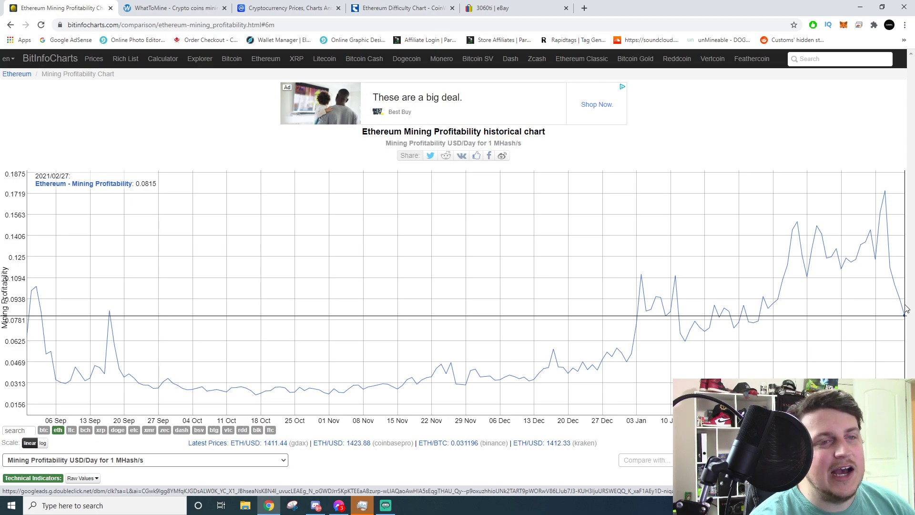
{"action": "mouse_move", "coordinate": [631, 317]}
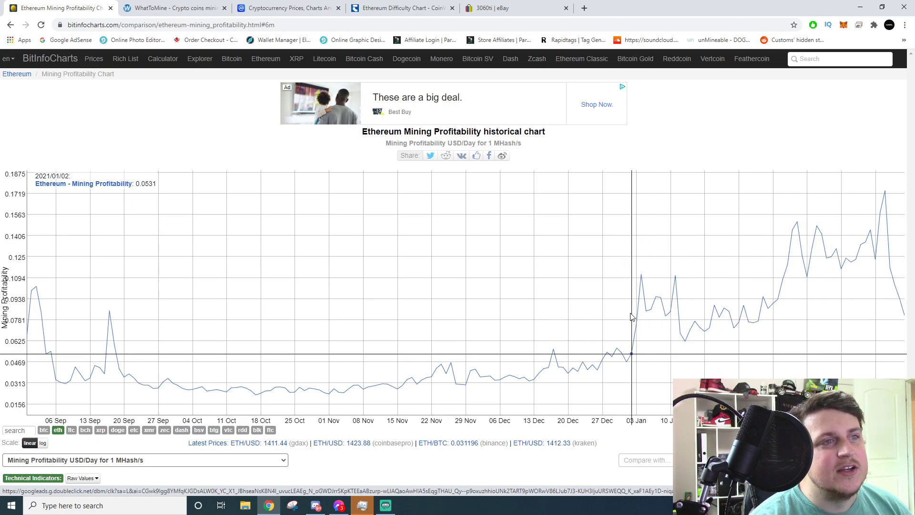
{"action": "mouse_move", "coordinate": [676, 276]}
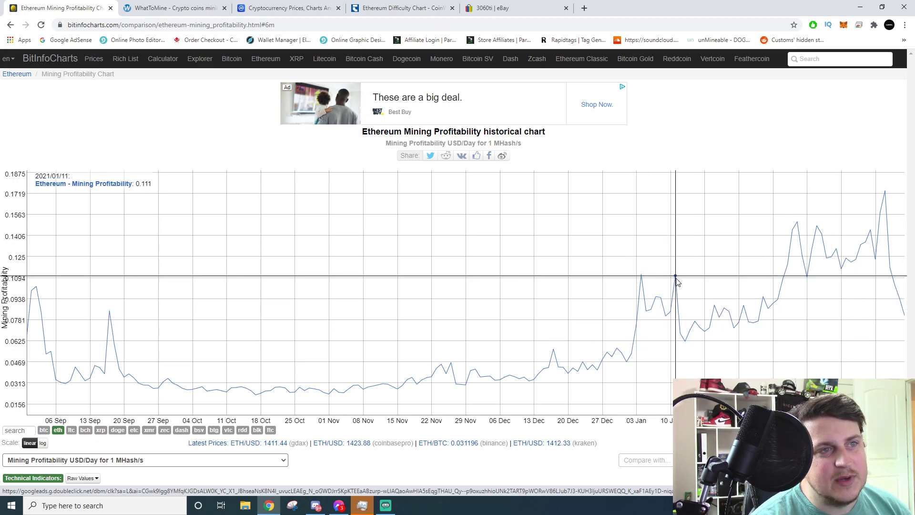
{"action": "mouse_move", "coordinate": [683, 341]}
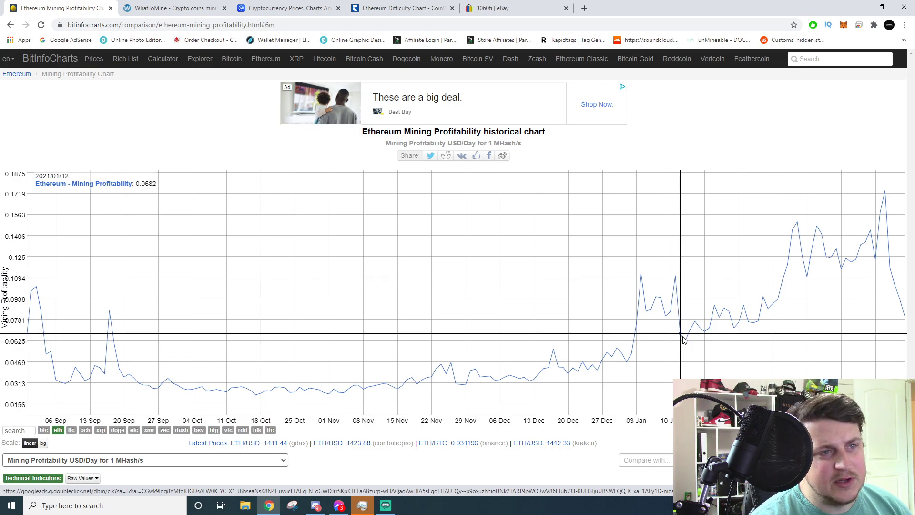
{"action": "mouse_move", "coordinate": [688, 341]}
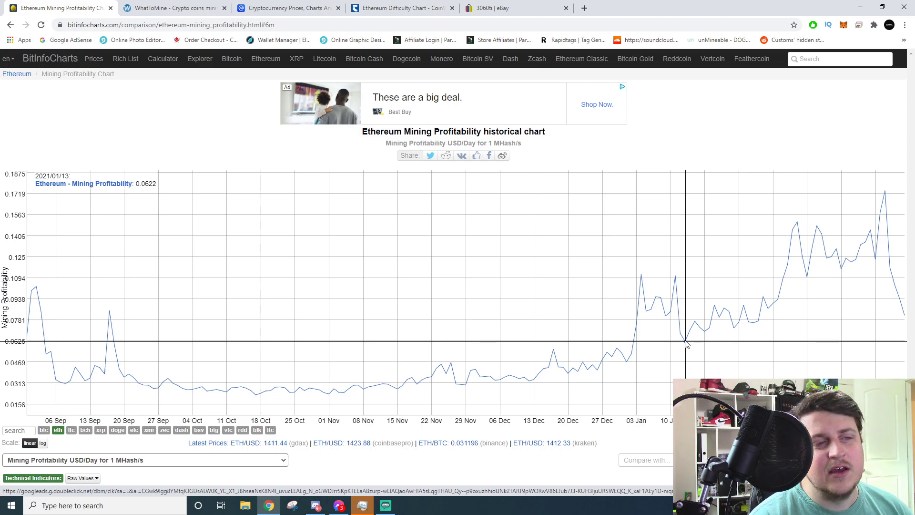
{"action": "mouse_move", "coordinate": [742, 303]}
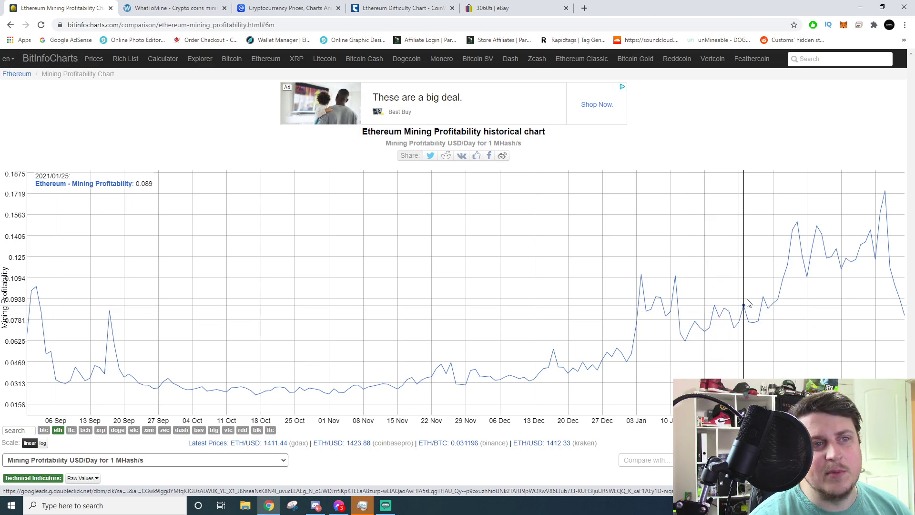
{"action": "mouse_move", "coordinate": [823, 233]}
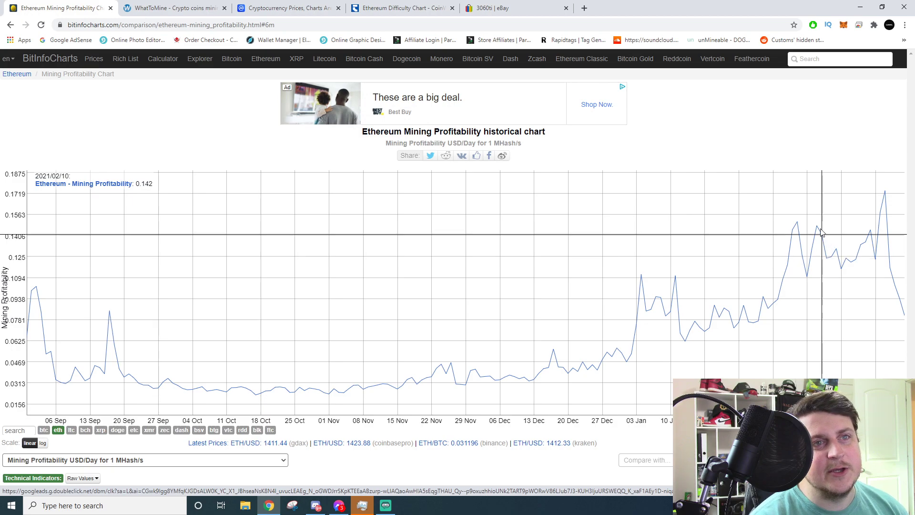
{"action": "mouse_move", "coordinate": [810, 230]}
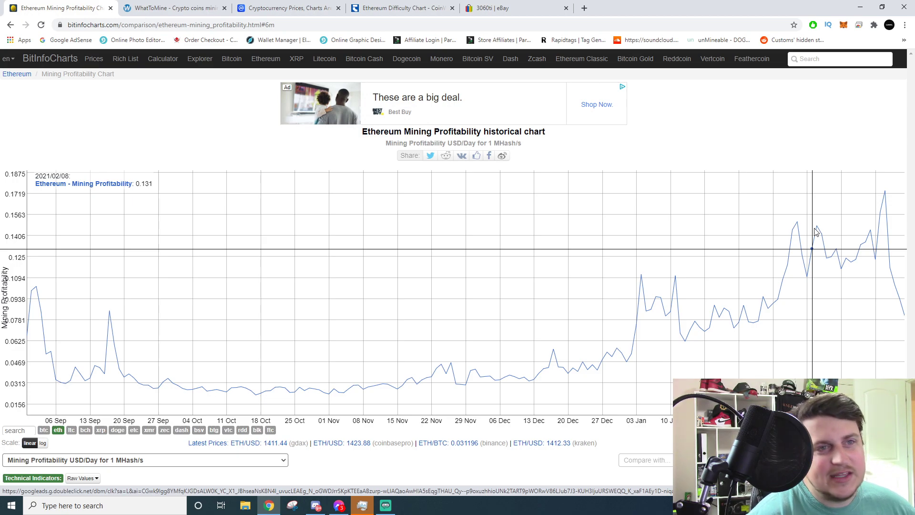
{"action": "mouse_move", "coordinate": [371, 109]}
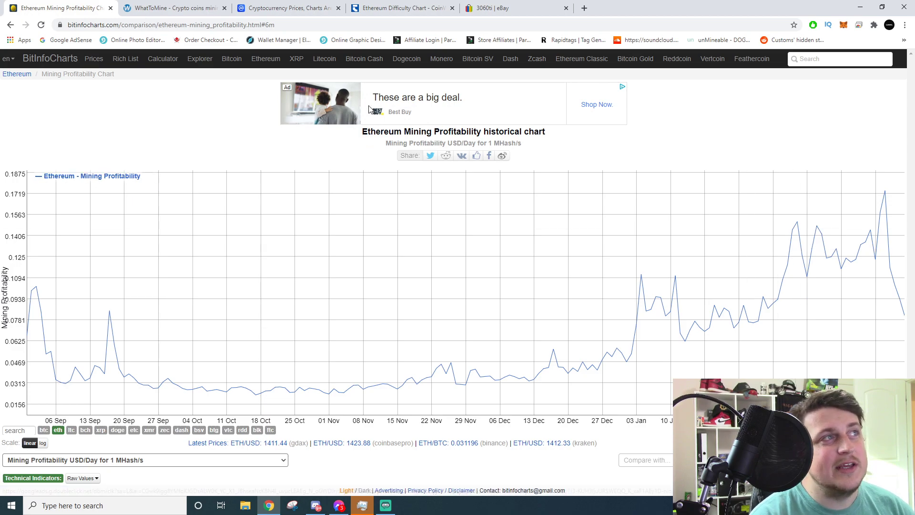
{"action": "mouse_move", "coordinate": [402, 8]}
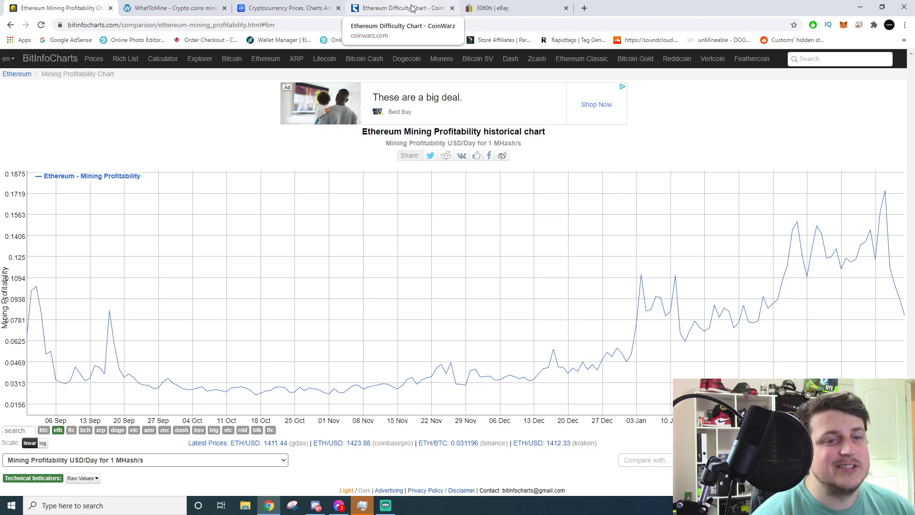
Step: Switch to the eBay RTX 3060 Ti listings showing Founders Edition cards at $400 and $499.85
{"action": "left_click", "coordinate": [514, 8]}
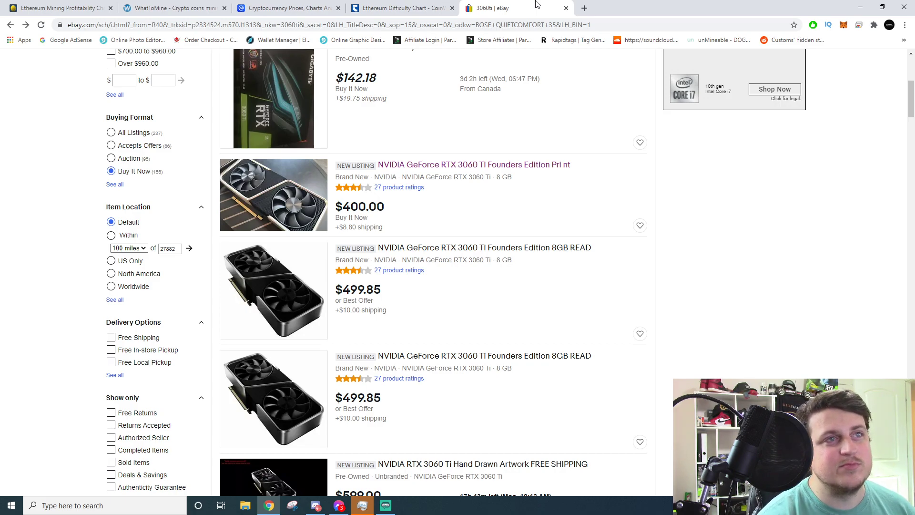
Step: Check the Ethereum difficulty and profitability charts, then land on CoinMarketCap prices with Ethereum at $1,410.89
{"action": "left_click", "coordinate": [403, 7]}
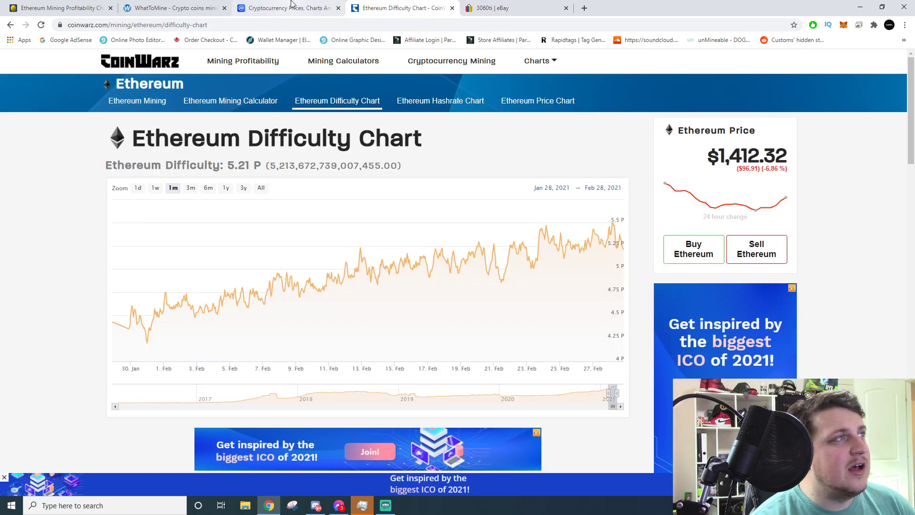
{"action": "left_click", "coordinate": [170, 7]}
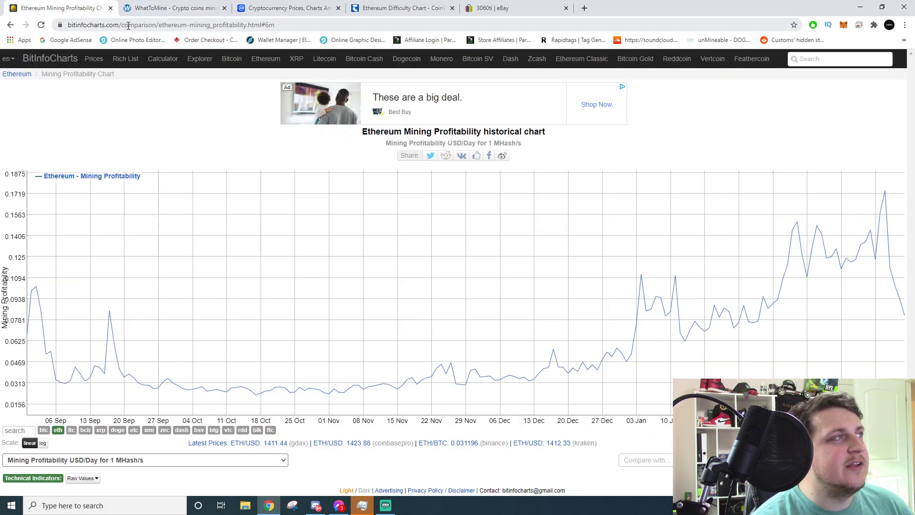
{"action": "left_click", "coordinate": [286, 8]}
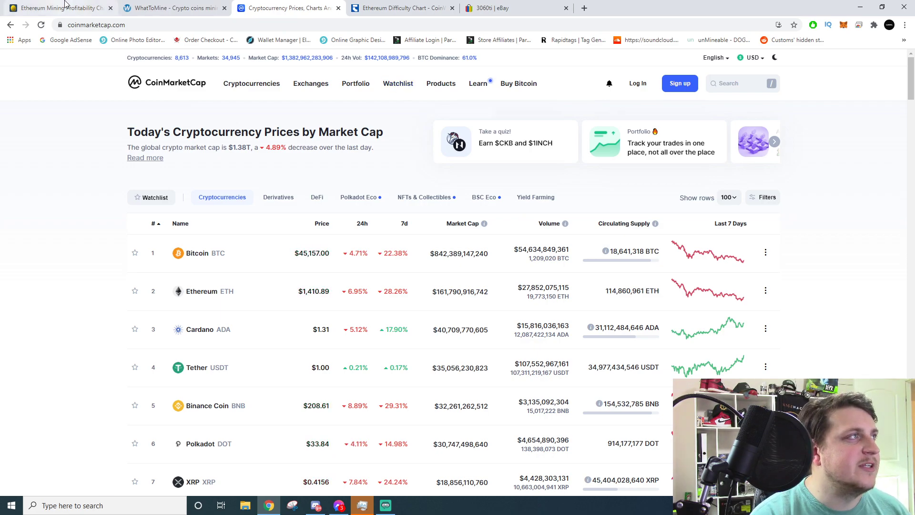
Step: Review the six-month Ethereum profitability chart, then return to the eBay RTX 3060 Ti listings
{"action": "left_click", "coordinate": [58, 8]}
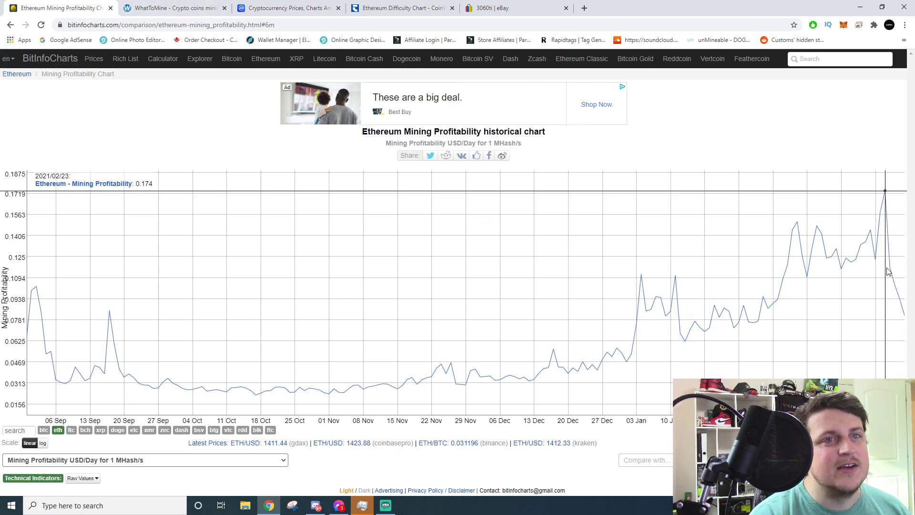
{"action": "mouse_move", "coordinate": [896, 277]}
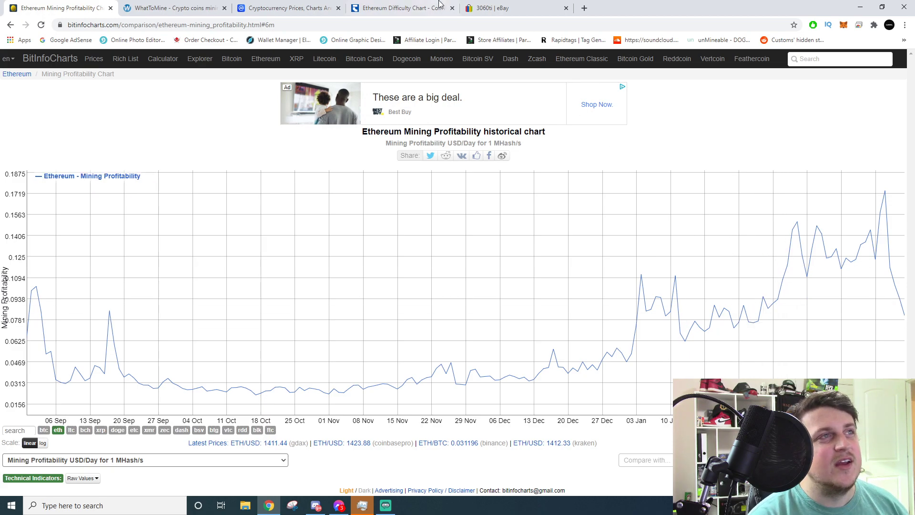
{"action": "left_click", "coordinate": [514, 7]}
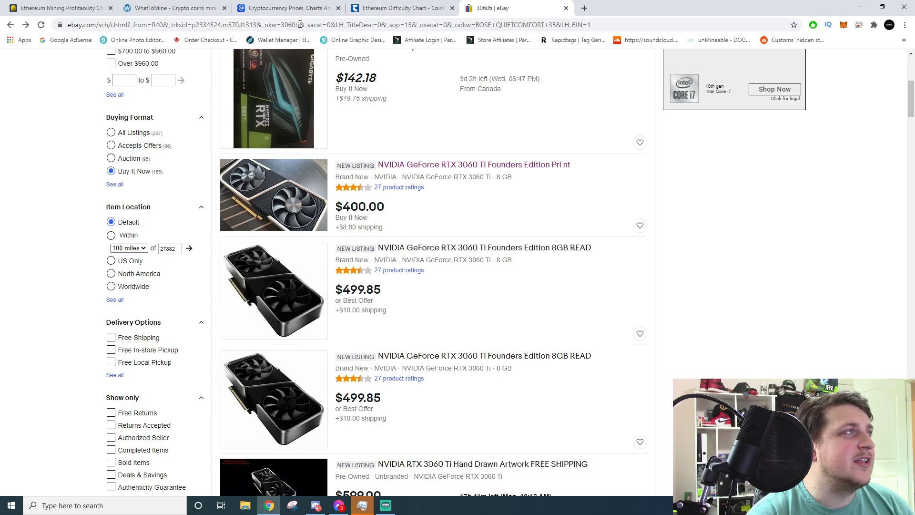
Step: Return to the BitInfoCharts Ethereum mining profitability chart to extend its range toward three years
{"action": "left_click", "coordinate": [58, 7]}
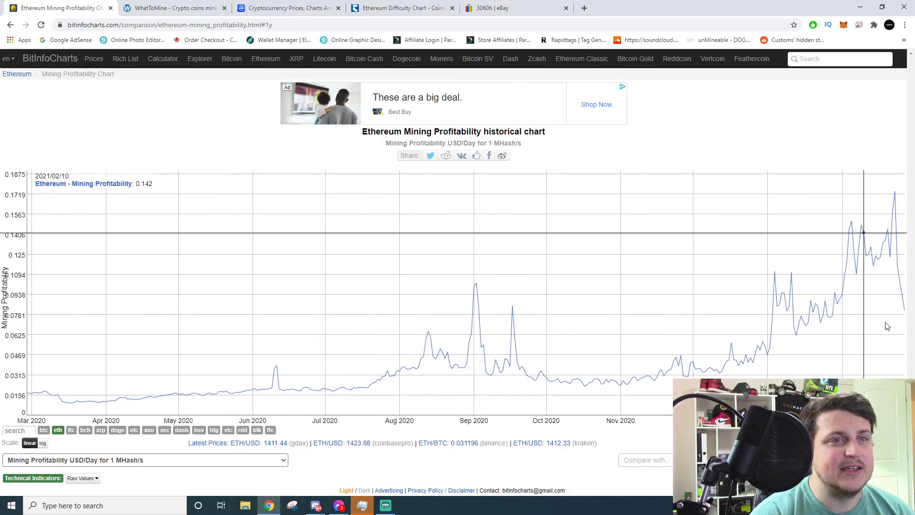
{"action": "mouse_move", "coordinate": [905, 313]}
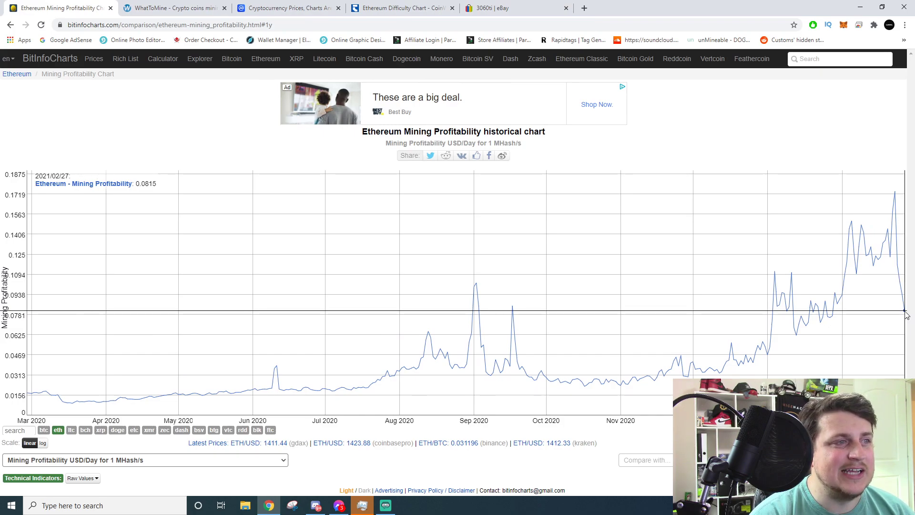
{"action": "mouse_move", "coordinate": [808, 311]}
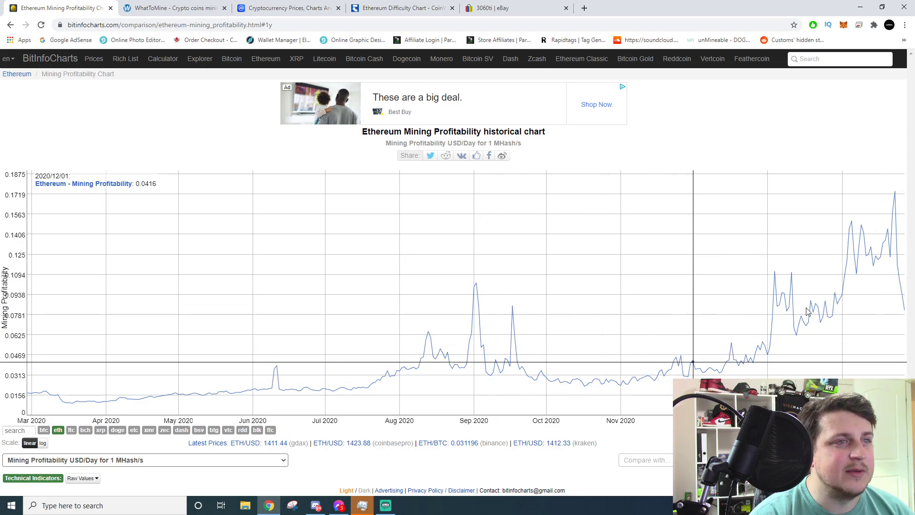
{"action": "mouse_move", "coordinate": [903, 311]}
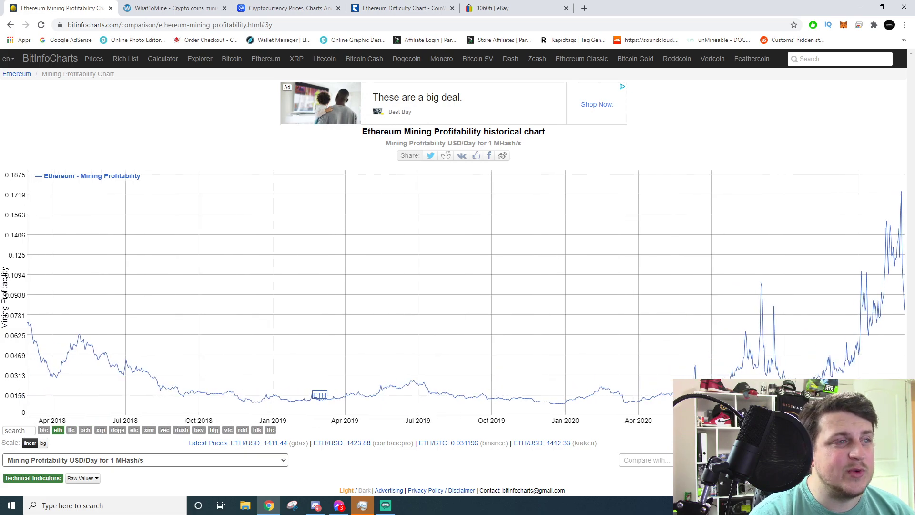
{"action": "mouse_move", "coordinate": [904, 317]}
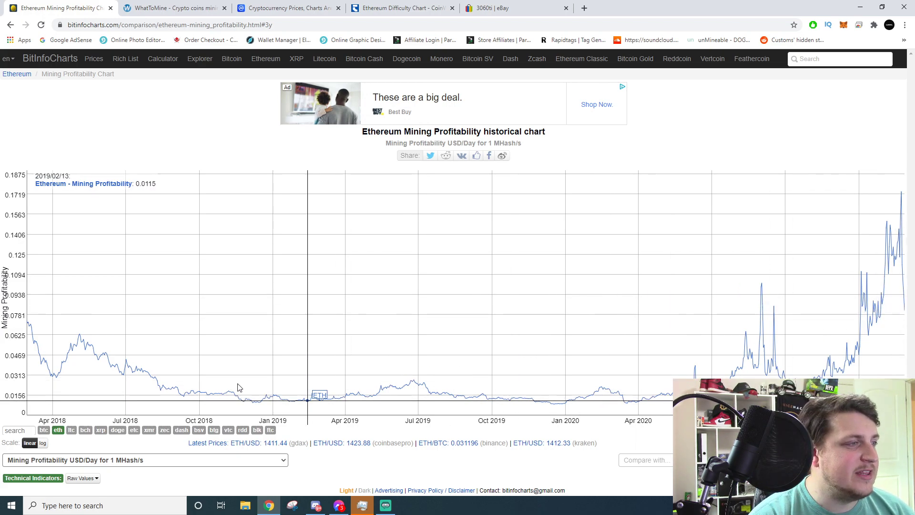
{"action": "mouse_move", "coordinate": [24, 327]}
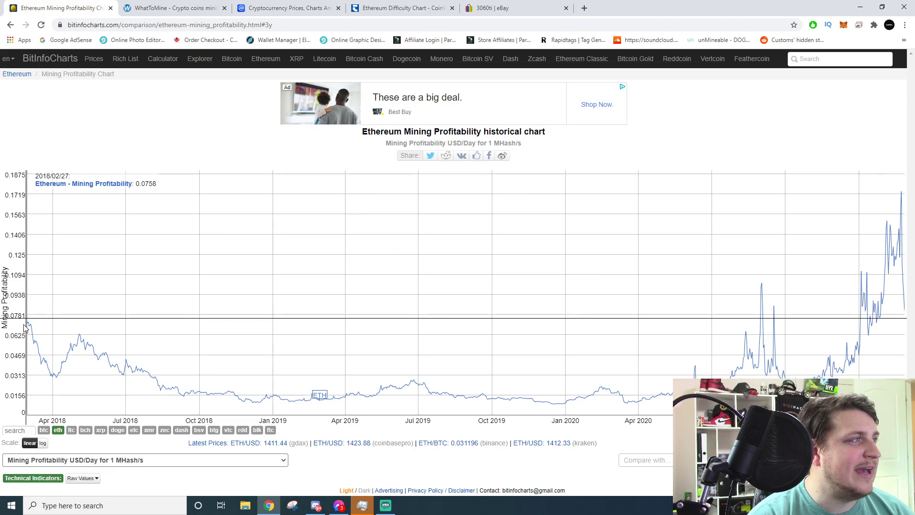
{"action": "mouse_move", "coordinate": [28, 324]}
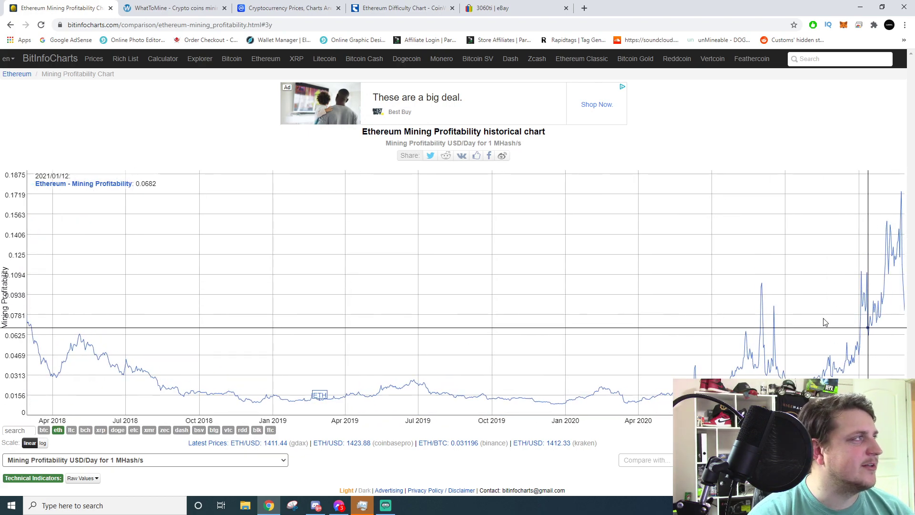
{"action": "mouse_move", "coordinate": [904, 313]}
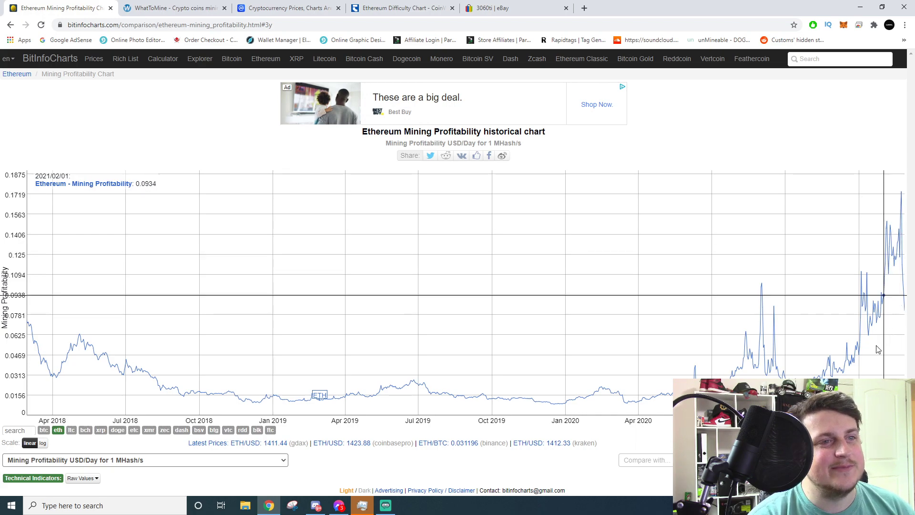
{"action": "mouse_move", "coordinate": [857, 360]}
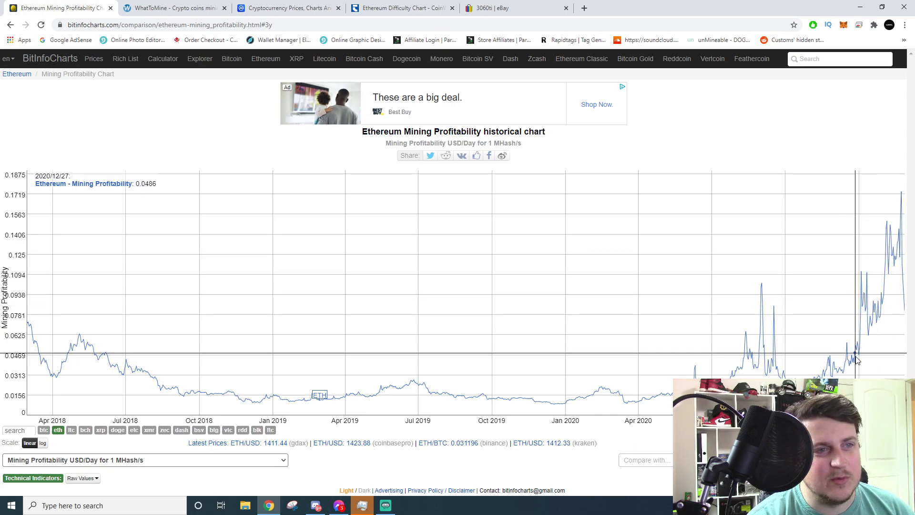
{"action": "mouse_move", "coordinate": [852, 359]}
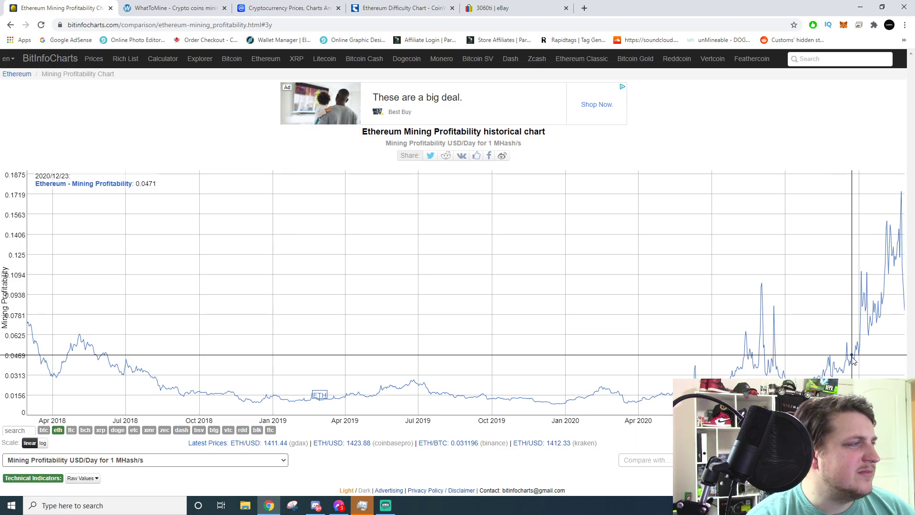
{"action": "mouse_move", "coordinate": [870, 347]}
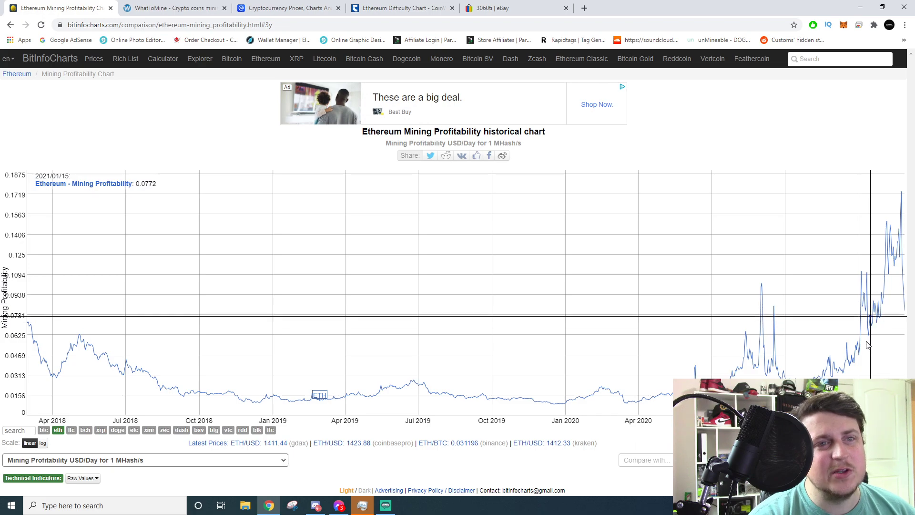
{"action": "mouse_move", "coordinate": [860, 272]}
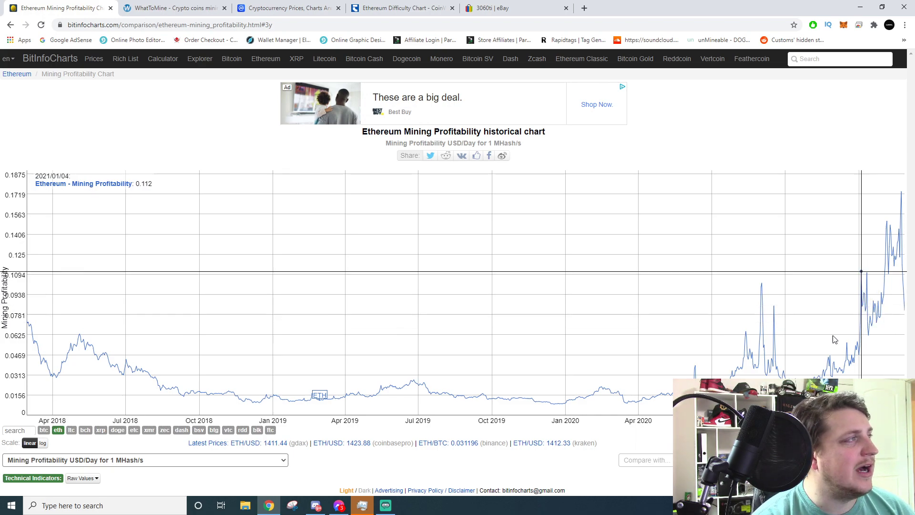